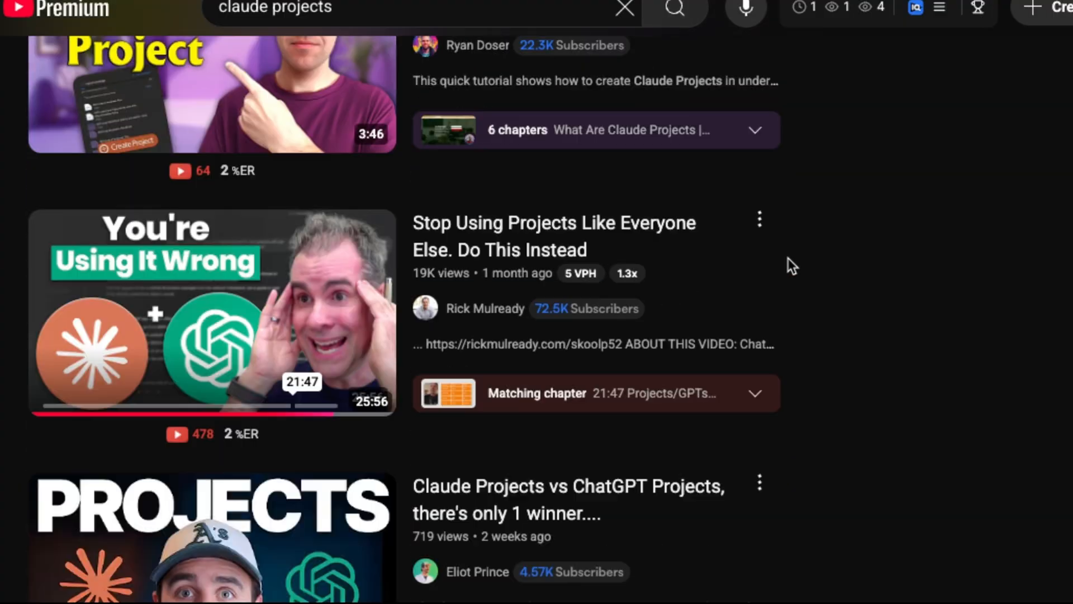
Extract the Midjourney prompt formula video's transcript from the pasted YouTube link.
scroll("down", 3)
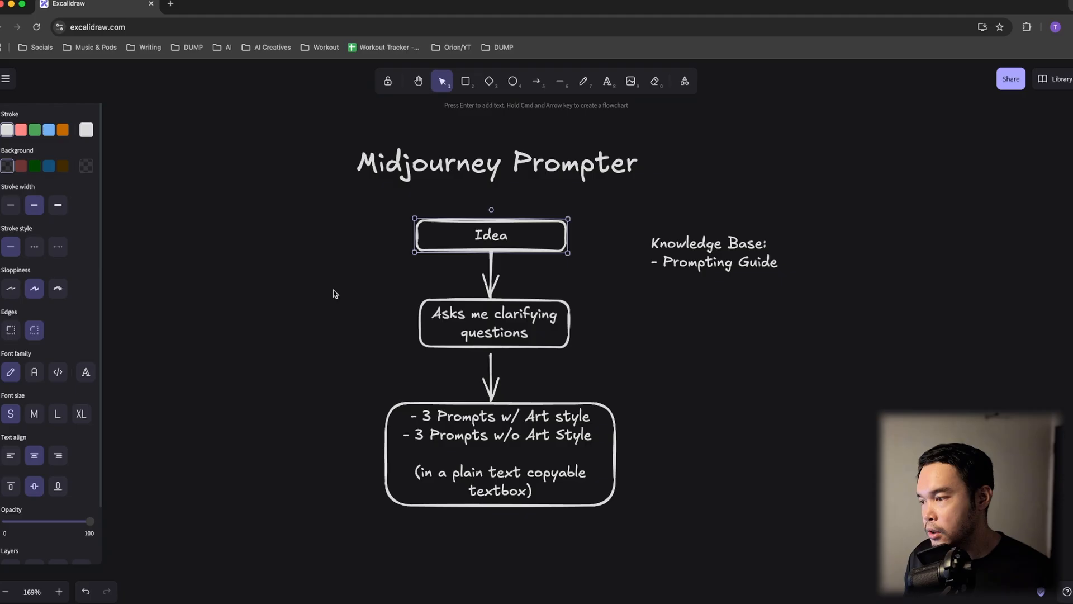
left_click(493, 323)
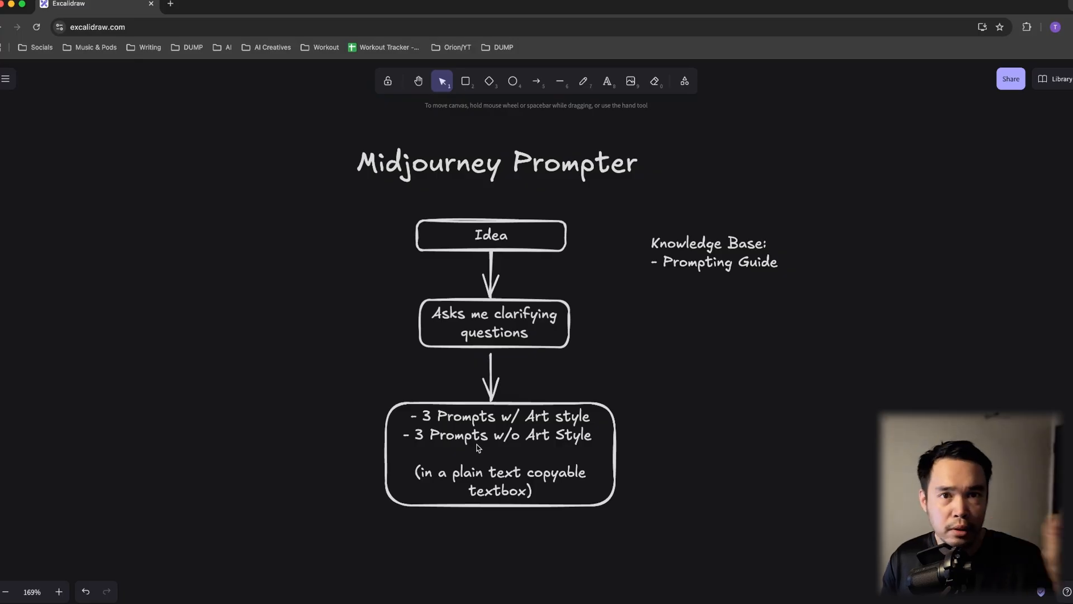
mouse_move(728, 325)
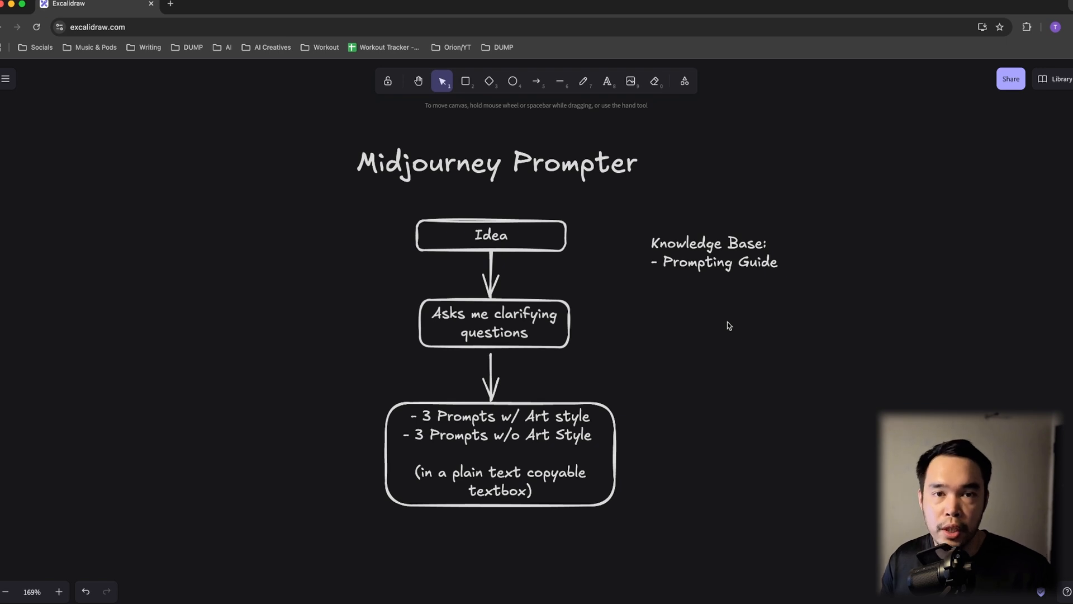
mouse_move(651, 363)
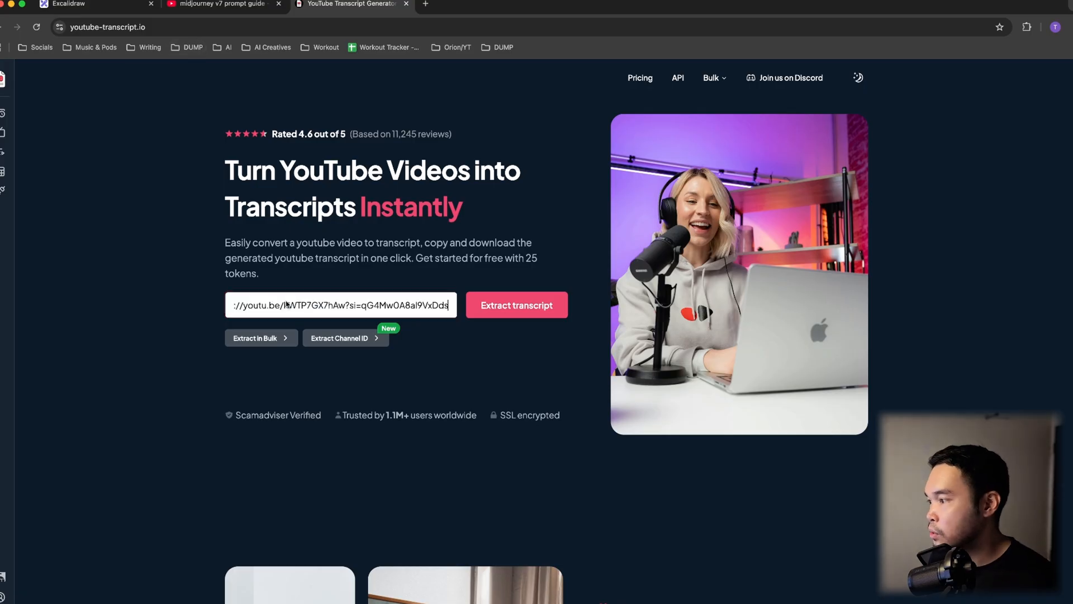
left_click(517, 304)
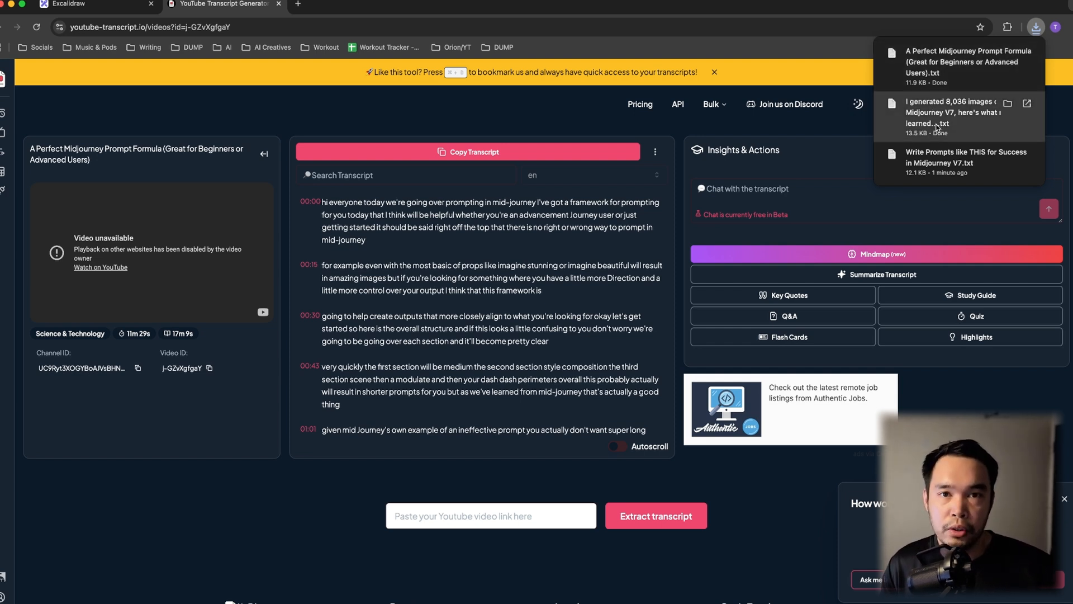
Return to the Excalidraw flowchart and select the 'Knowledge Base: Prompting Guide' note.
left_click(96, 4)
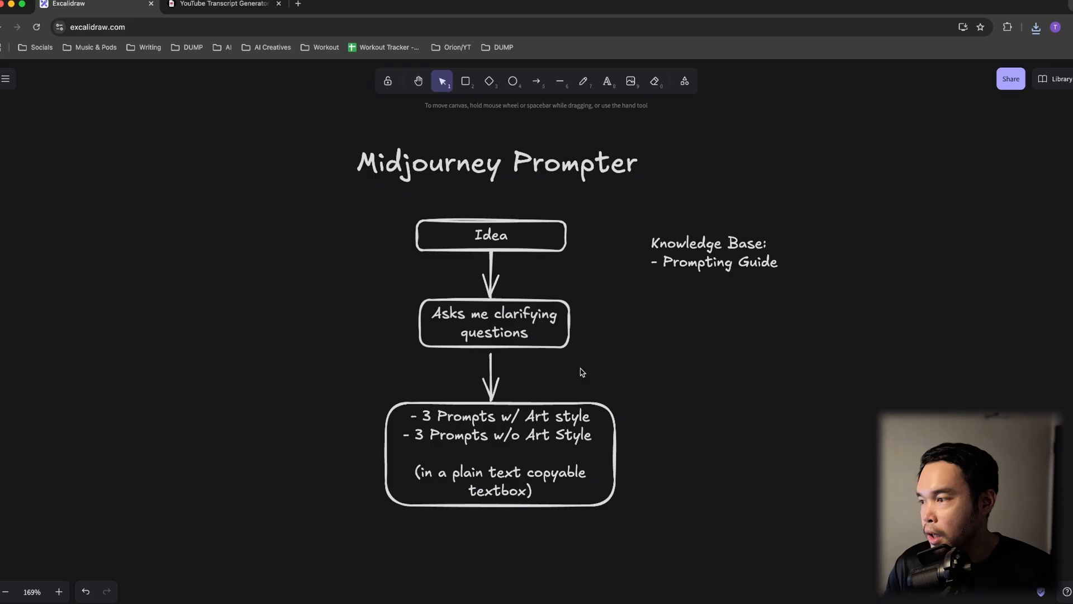
left_click(712, 252)
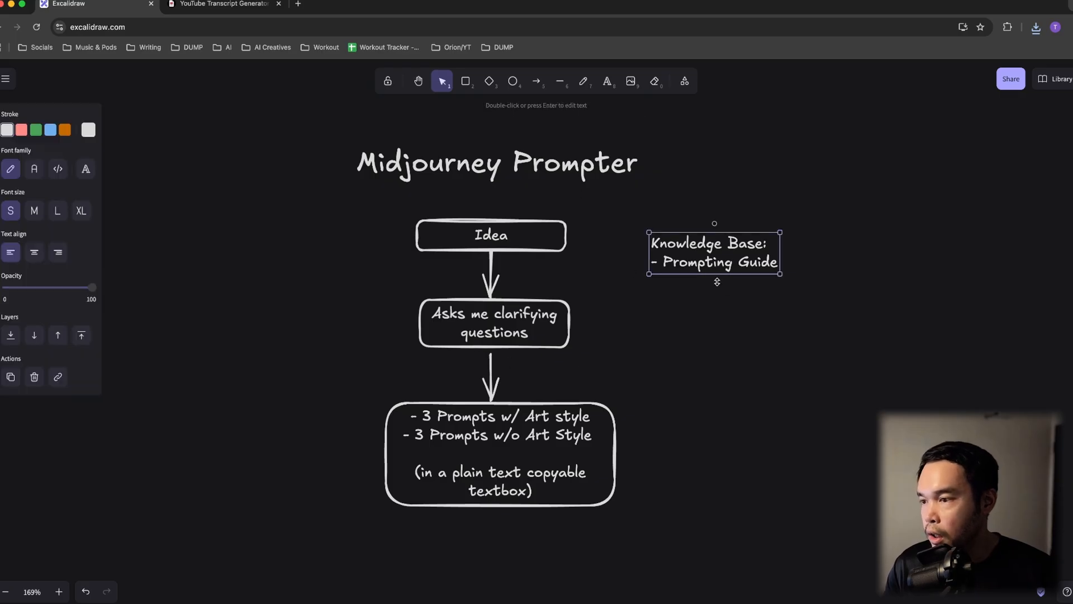
mouse_move(709, 333)
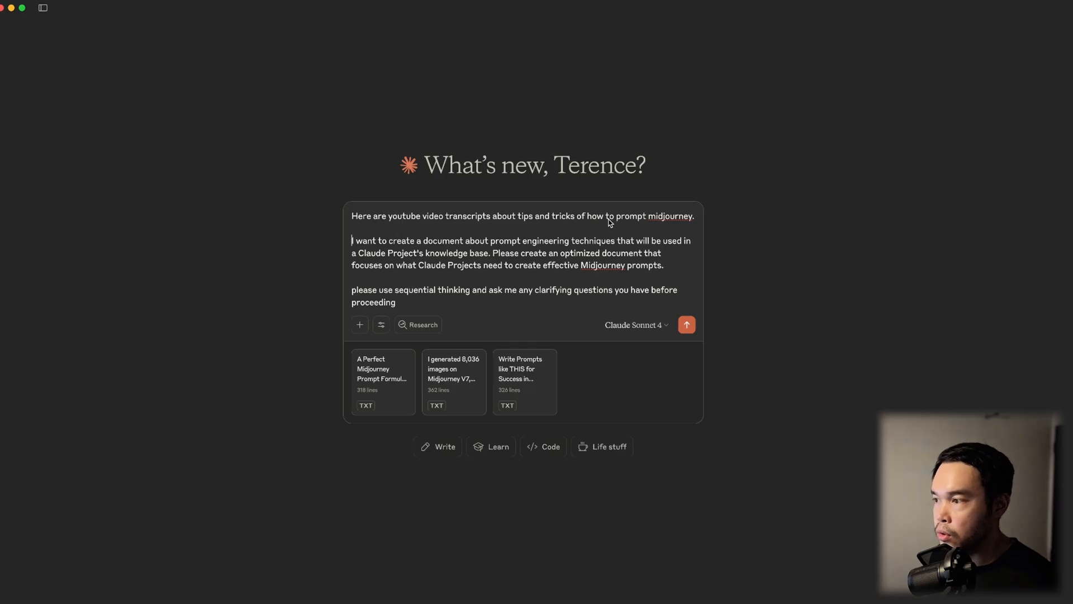
mouse_move(601, 220)
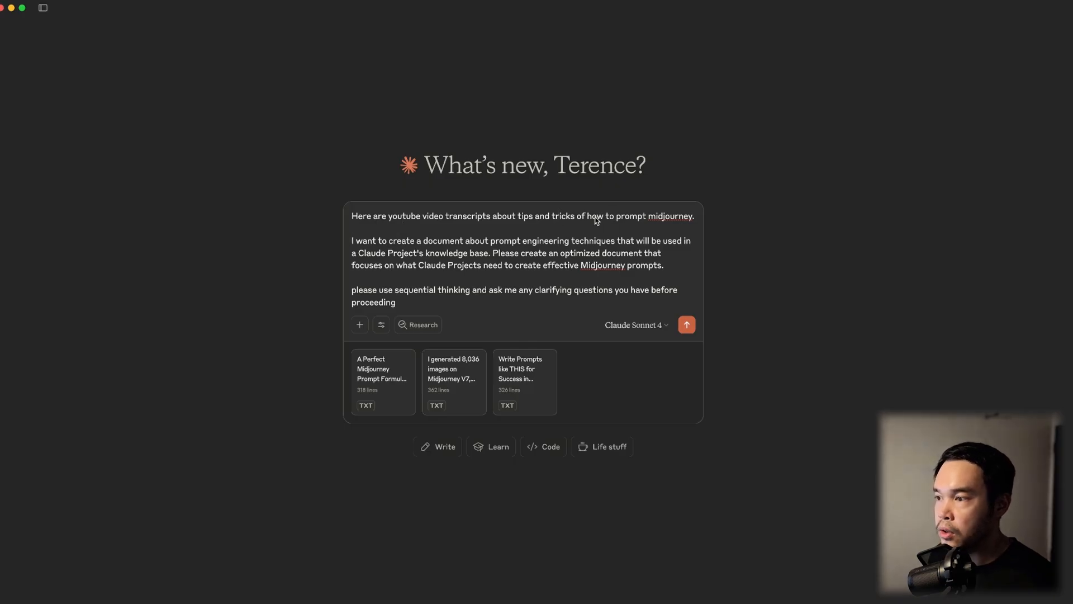
mouse_move(355, 246)
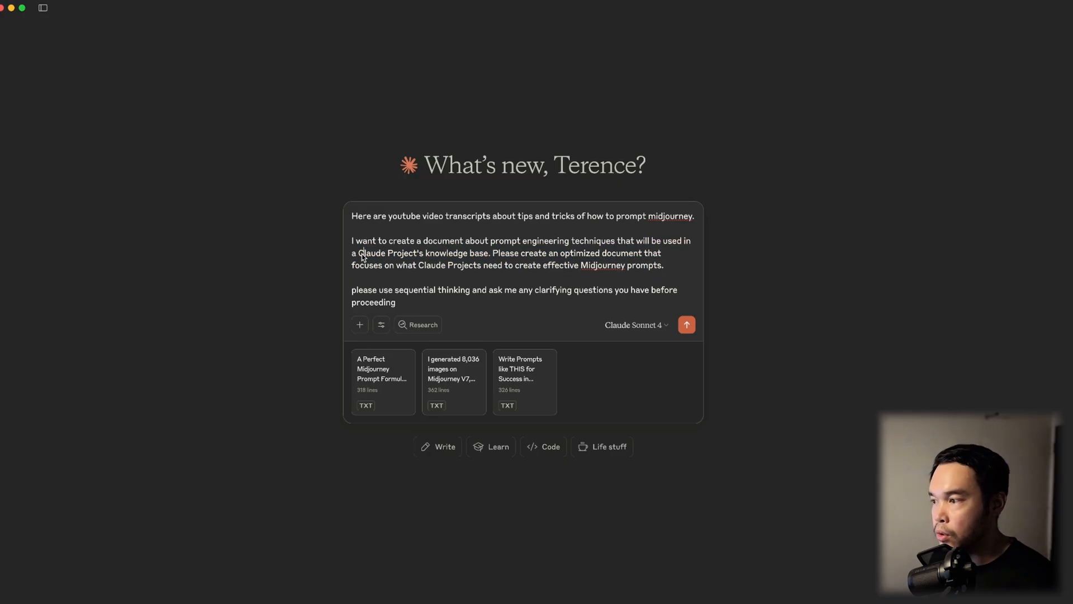
Review the drafted request, highlighting 'sequential thinking' and 'ask me any clarifying questions', then move to its end.
double_click(505, 253)
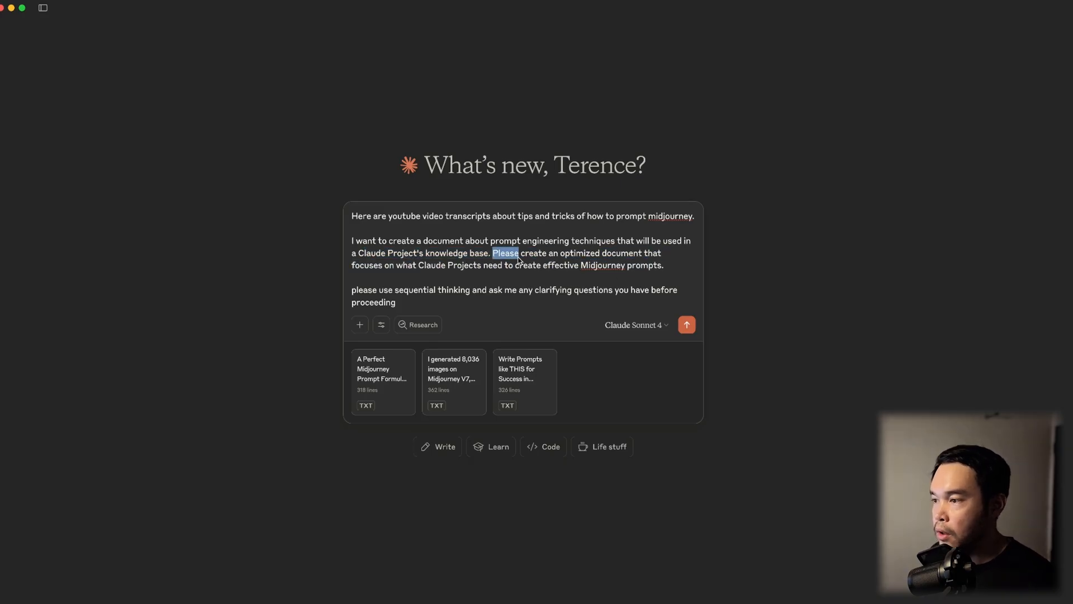
left_click_drag(505, 252, 663, 265)
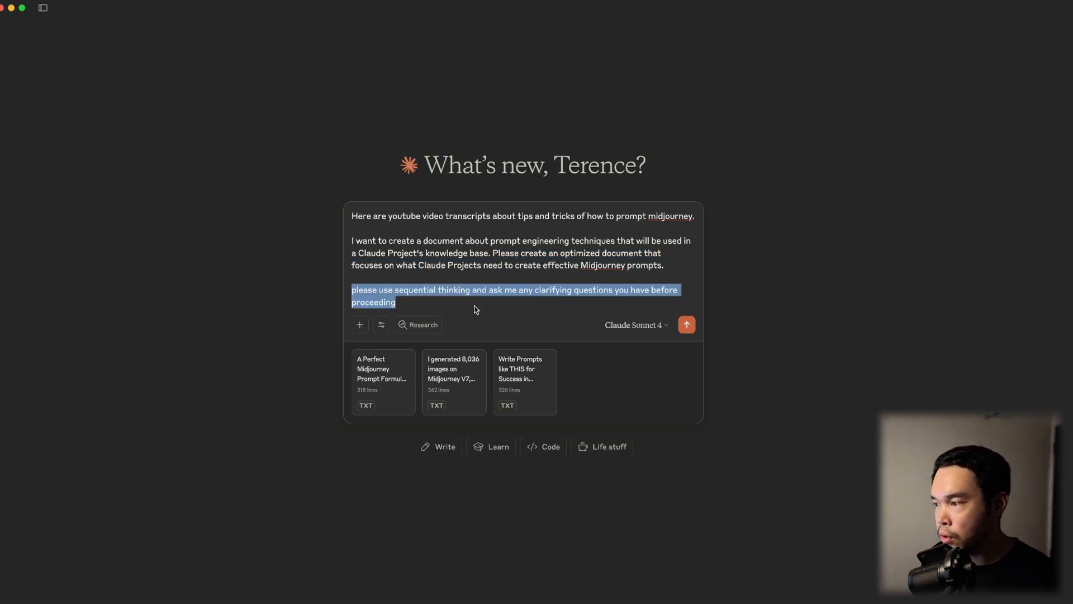
left_click(497, 304)
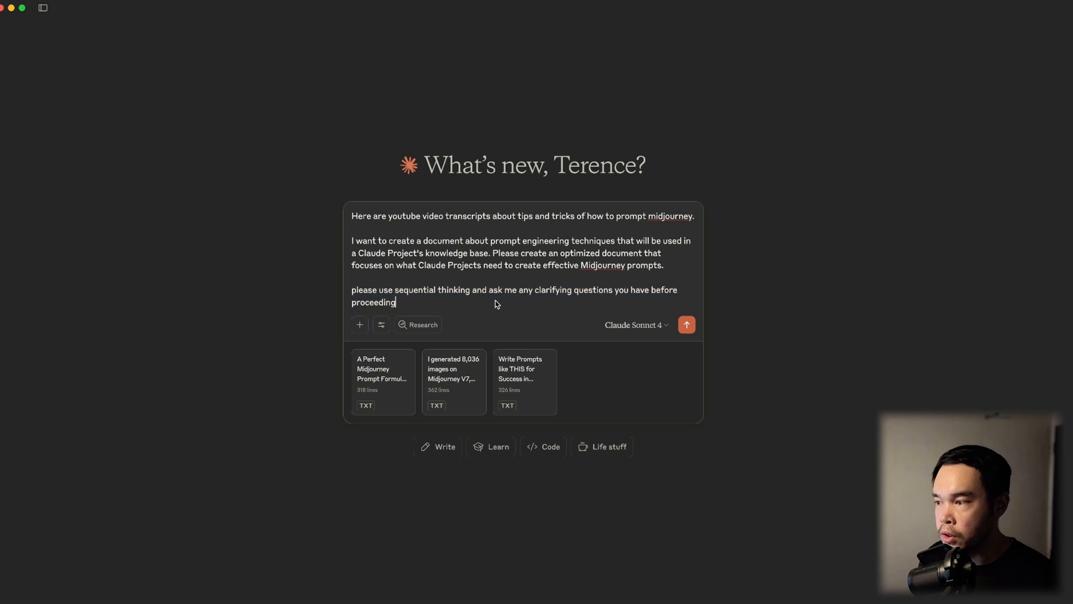
left_click_drag(488, 289, 619, 289)
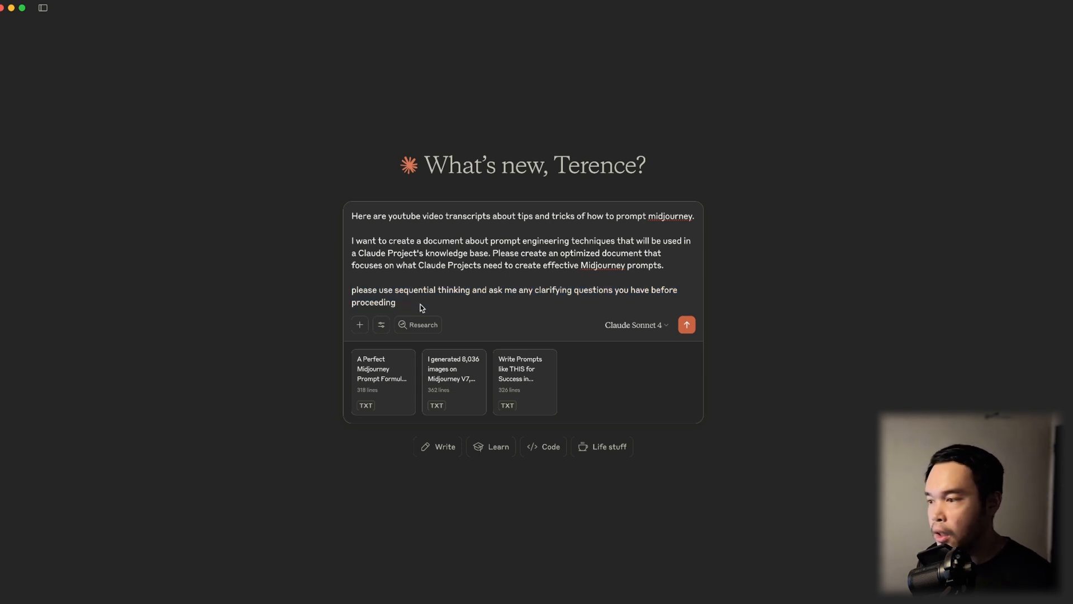
mouse_move(425, 308)
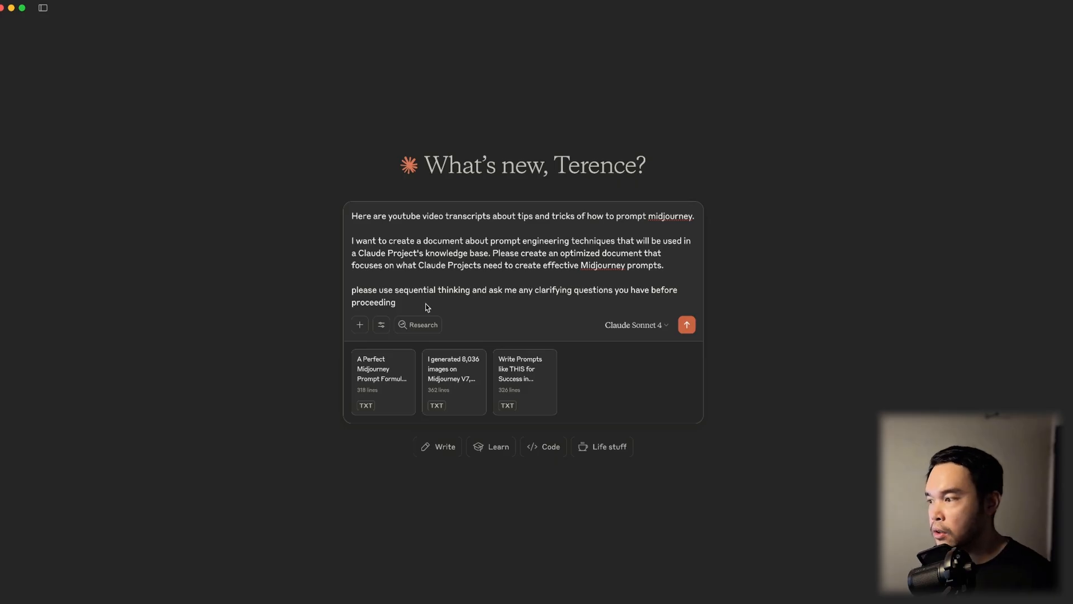
left_click_drag(395, 290, 483, 289)
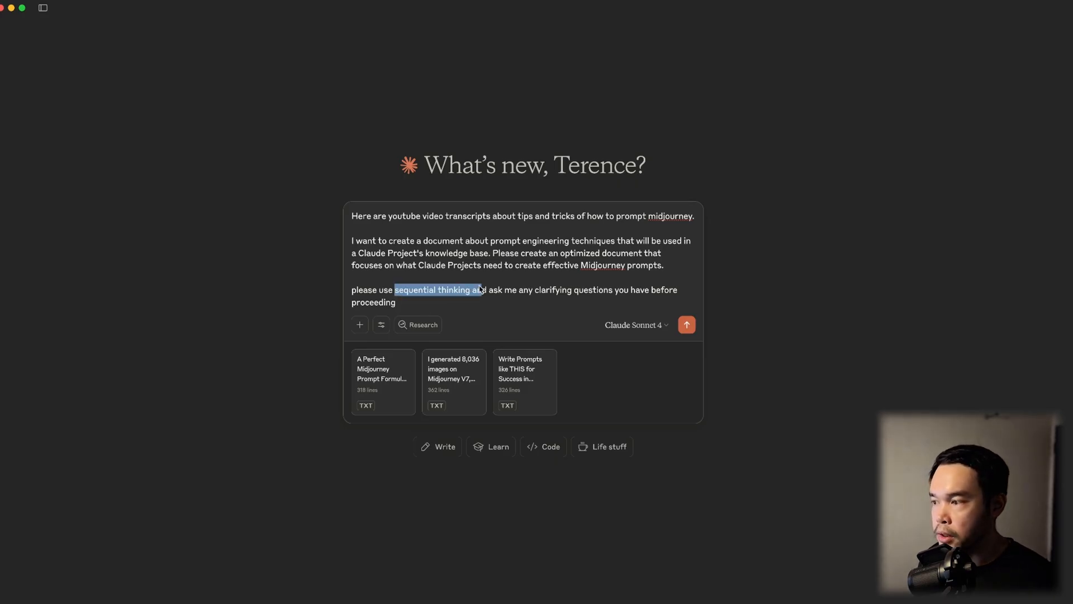
left_click(510, 301)
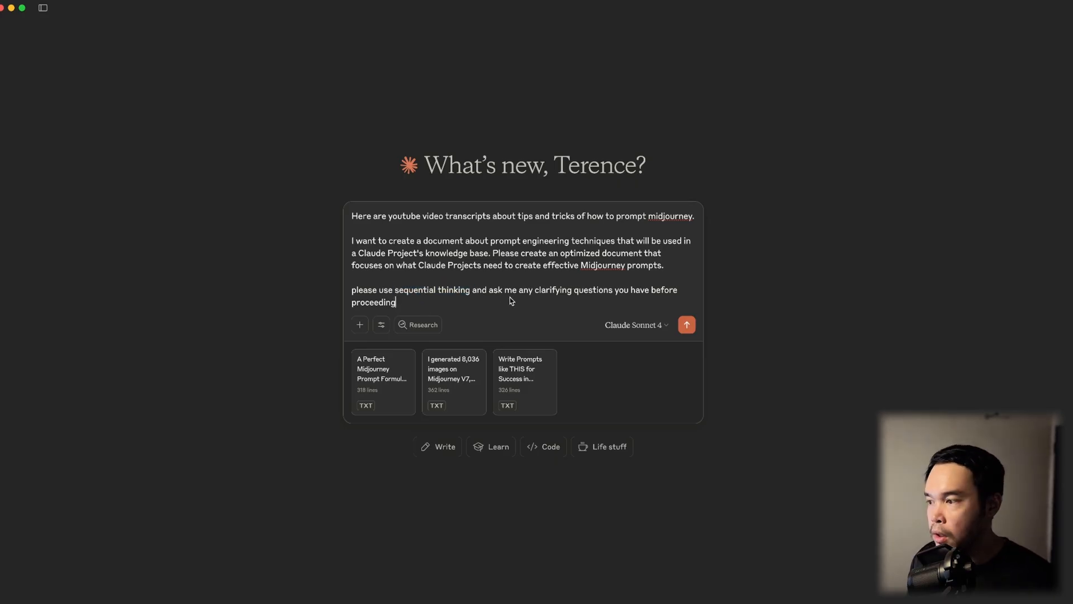
left_click_drag(488, 290, 607, 289)
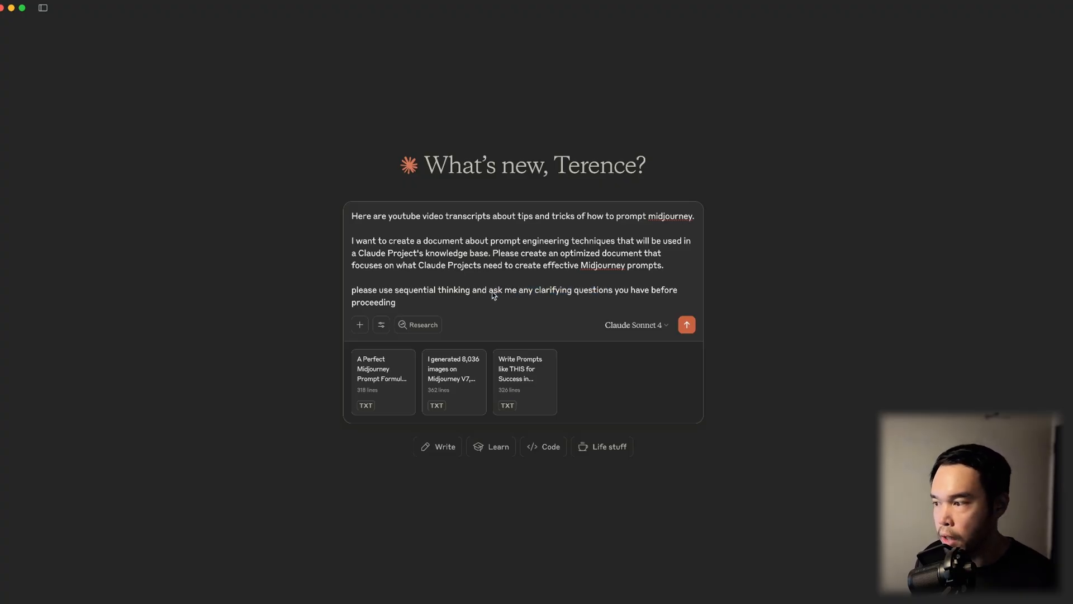
left_click_drag(489, 290, 614, 289)
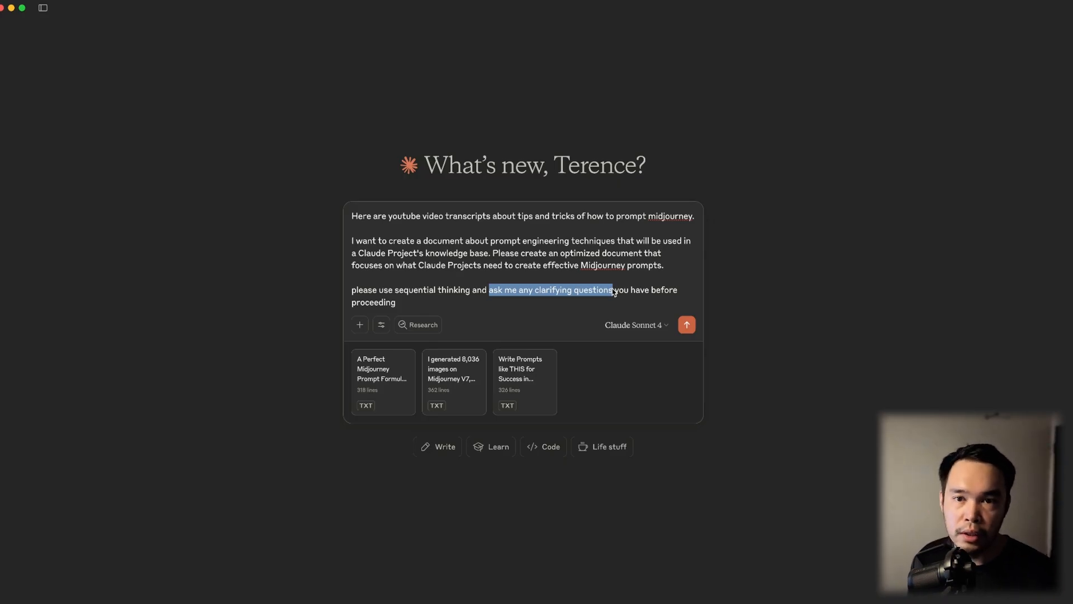
left_click(792, 333)
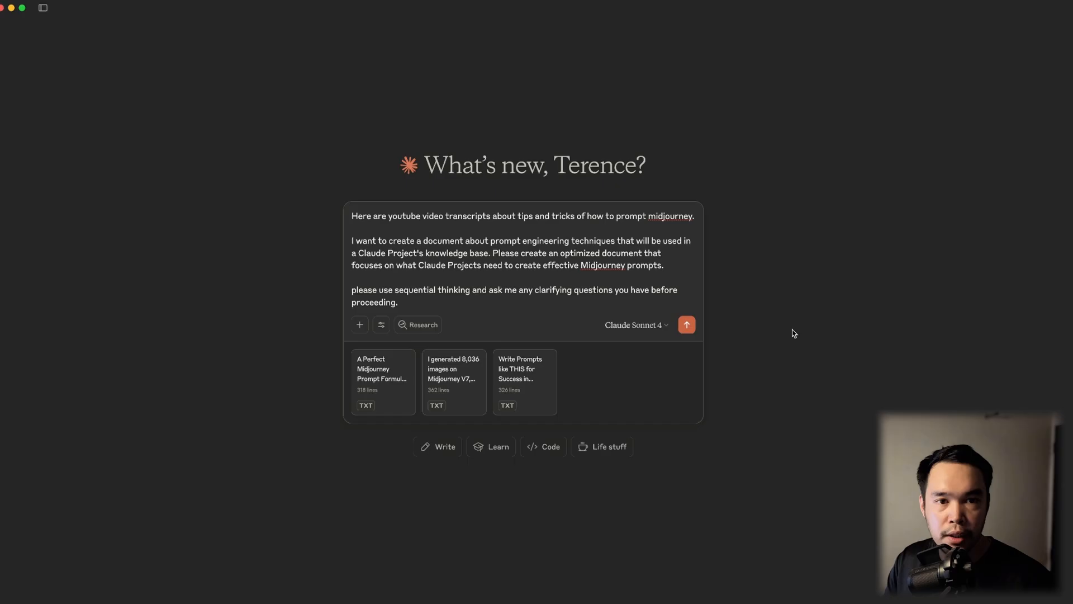
Send the request and read Claude's Primary Focus and Midjourney V7 optimization questions.
left_click(685, 324)
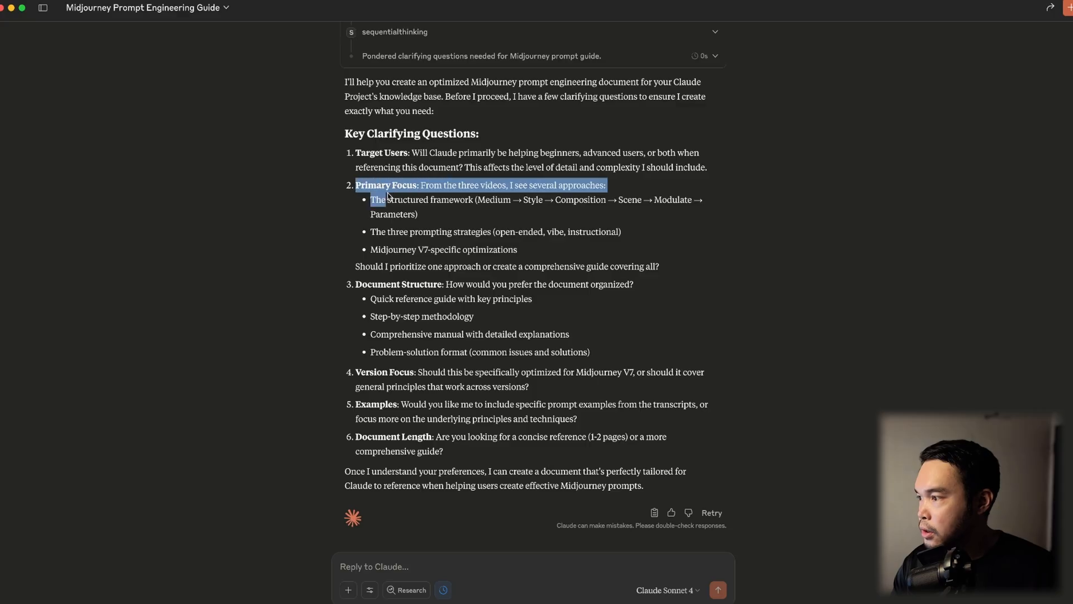
left_click_drag(371, 199, 659, 266)
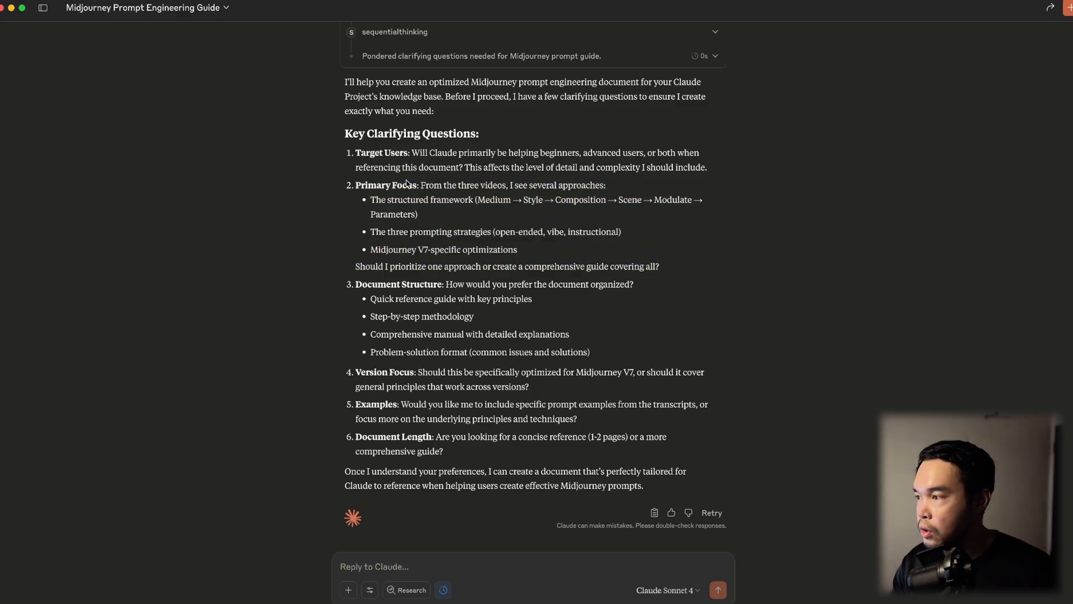
mouse_move(416, 192)
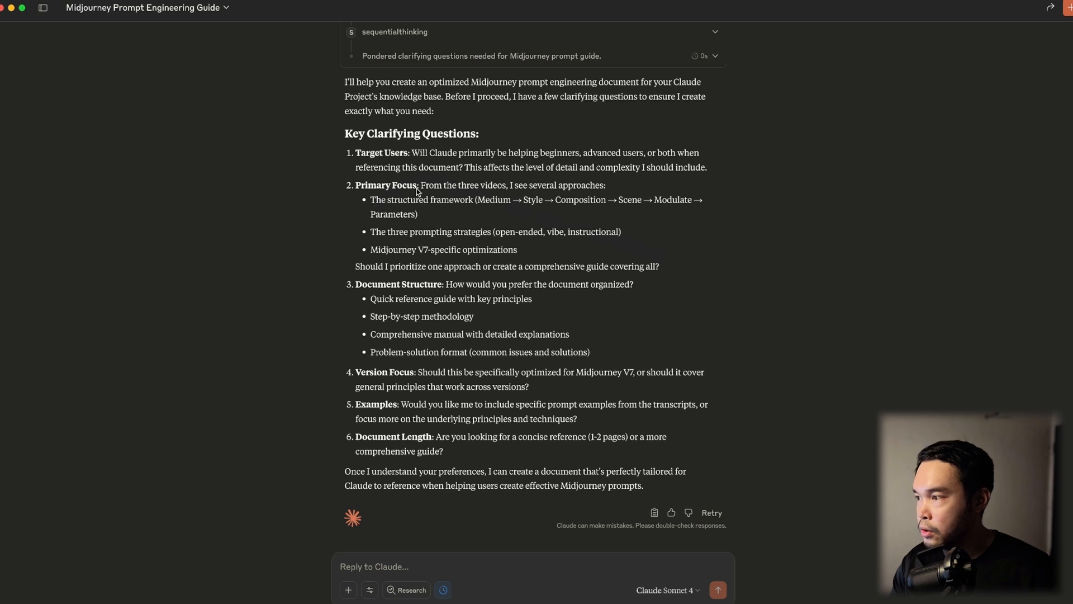
left_click_drag(425, 184, 606, 184)
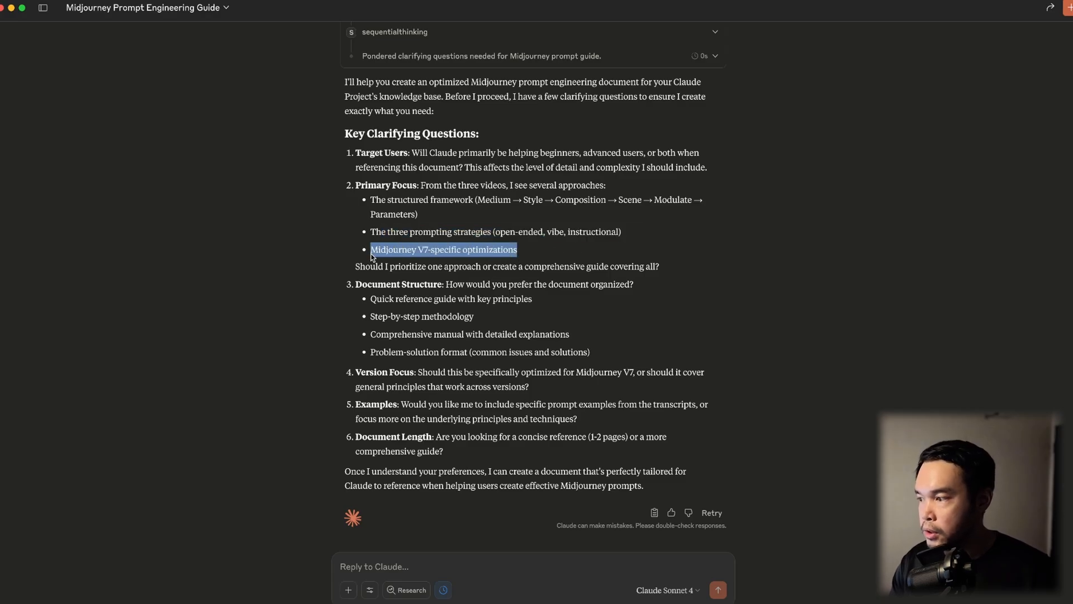
Draft answers starting 'advanced mid-journey user' and ask Claude to use sequential thinking and create the document.
left_click(554, 286)
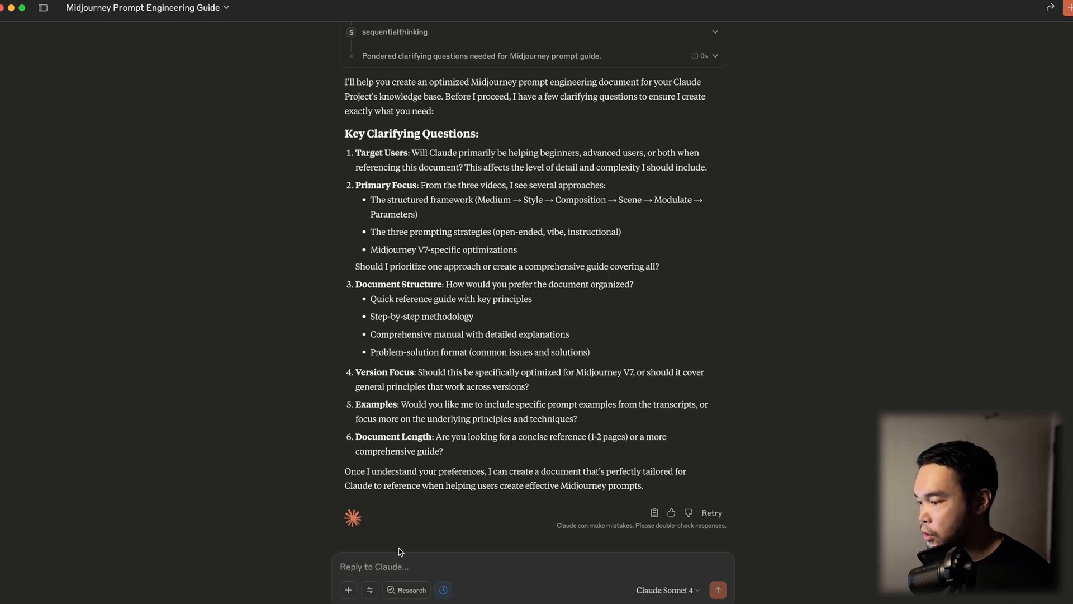
type("1. the Claude project will be used by me and I am an advanced mid-journey user.")
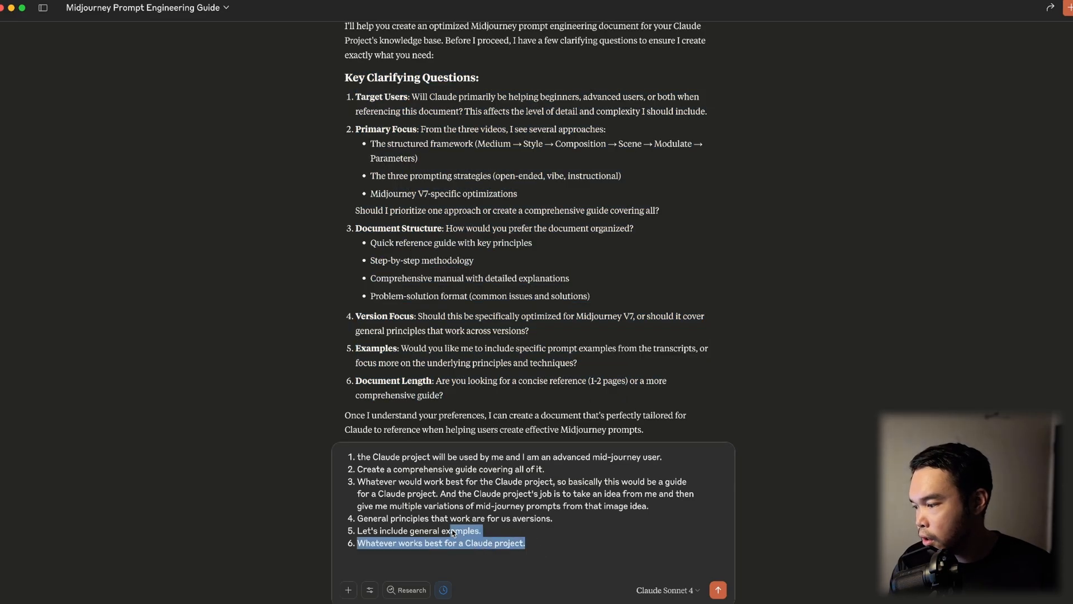
left_click(363, 568)
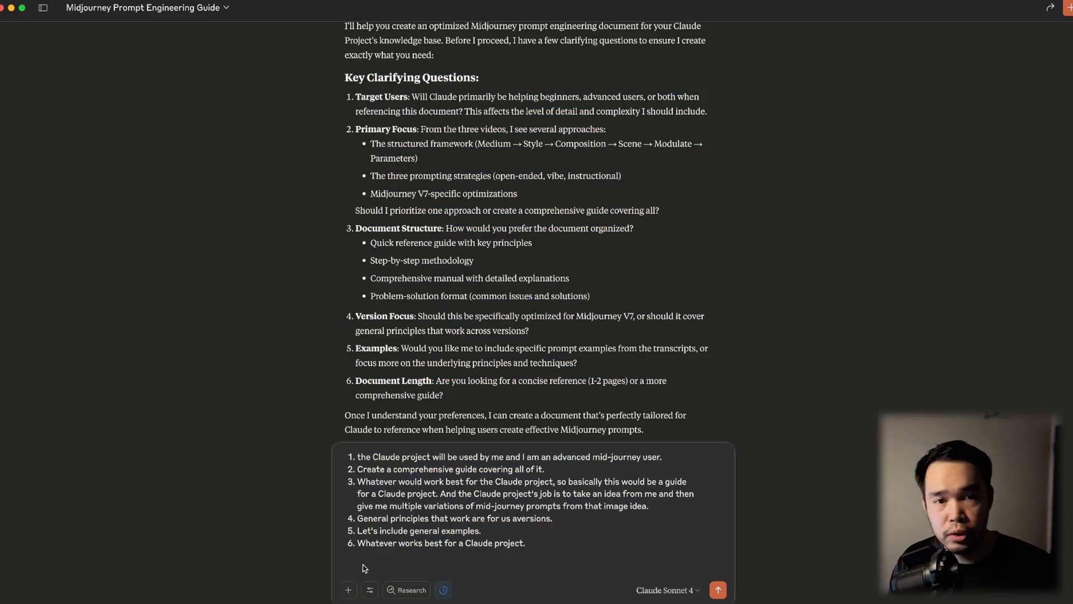
type("please use sequential thinking and proceed with creating the document")
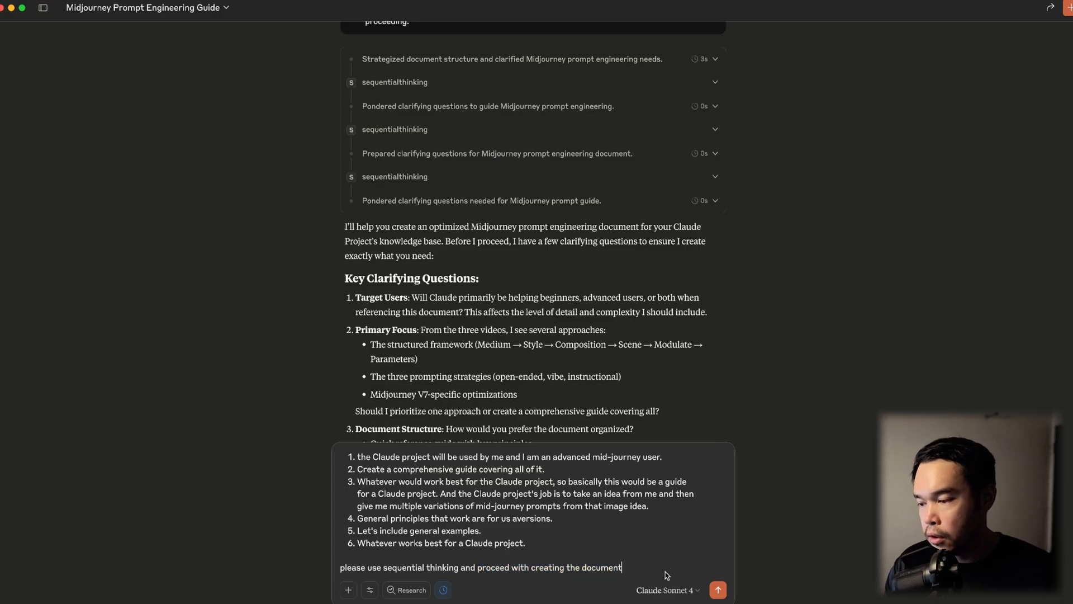
Send the answers and scroll through the generated Midjourney Prompt Engineering Guide document.
left_click(718, 590)
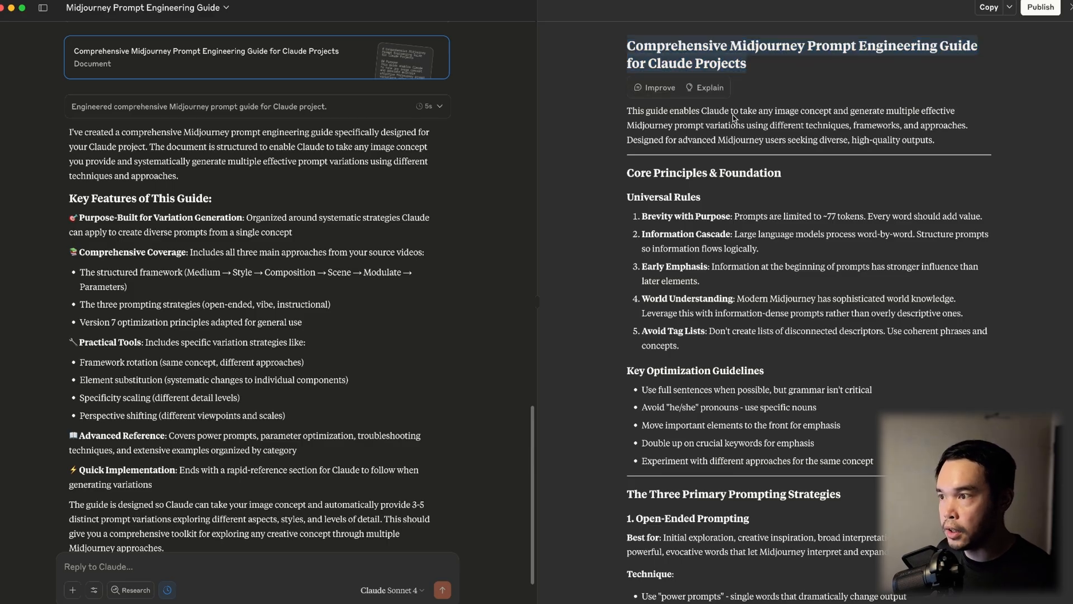
scroll("down", 3)
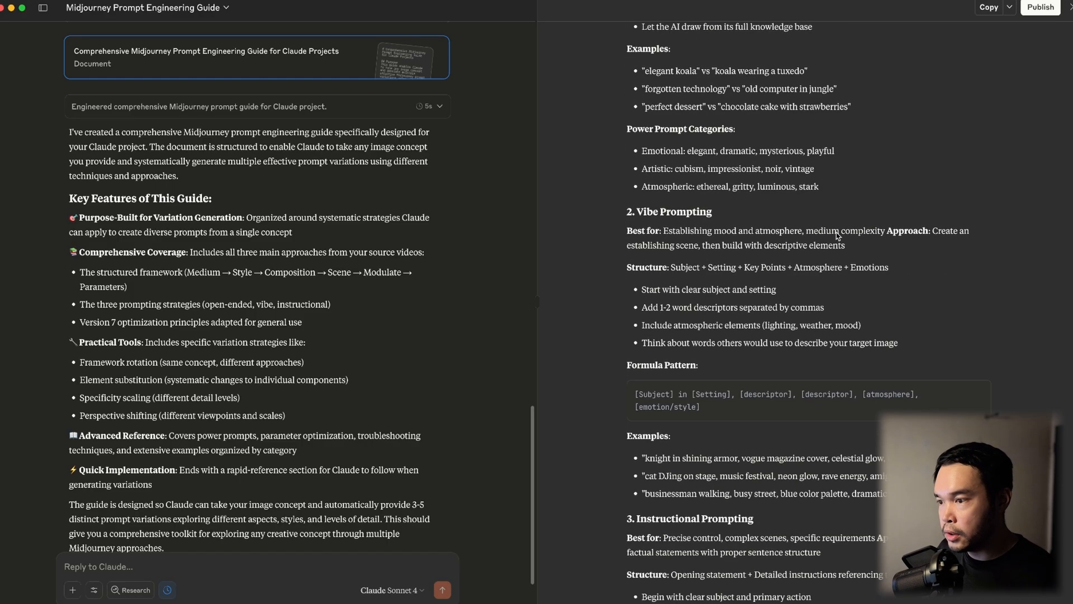
scroll("down", 3)
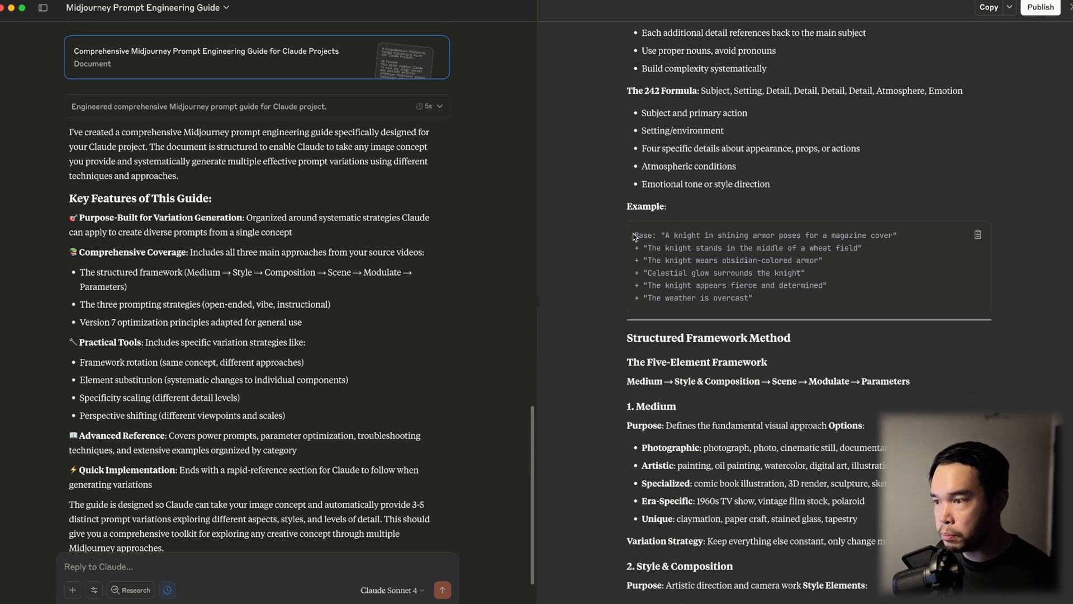
scroll("down", 3)
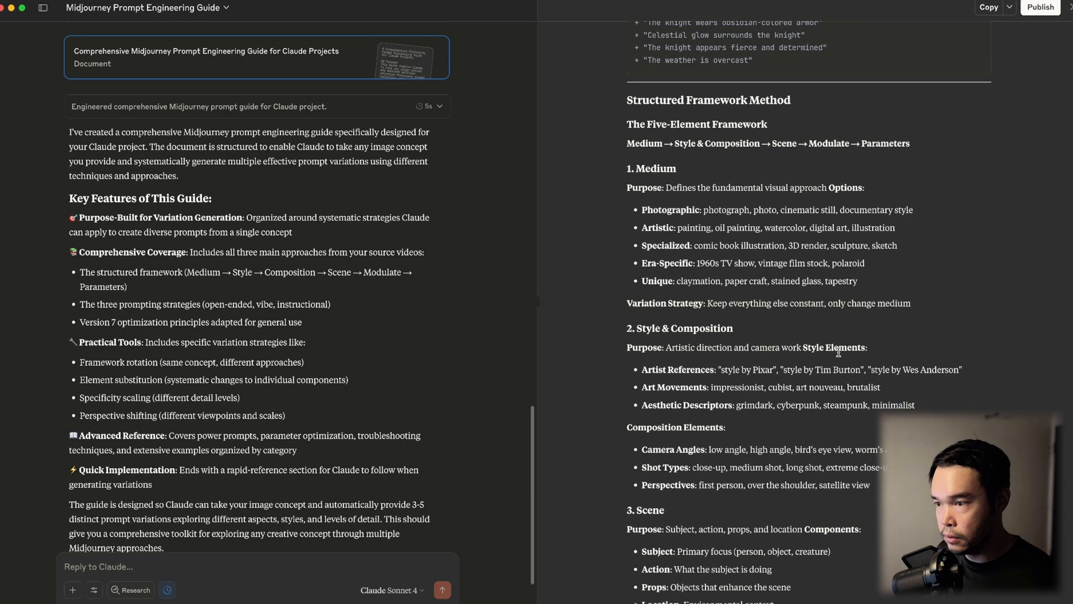
scroll("down", 3)
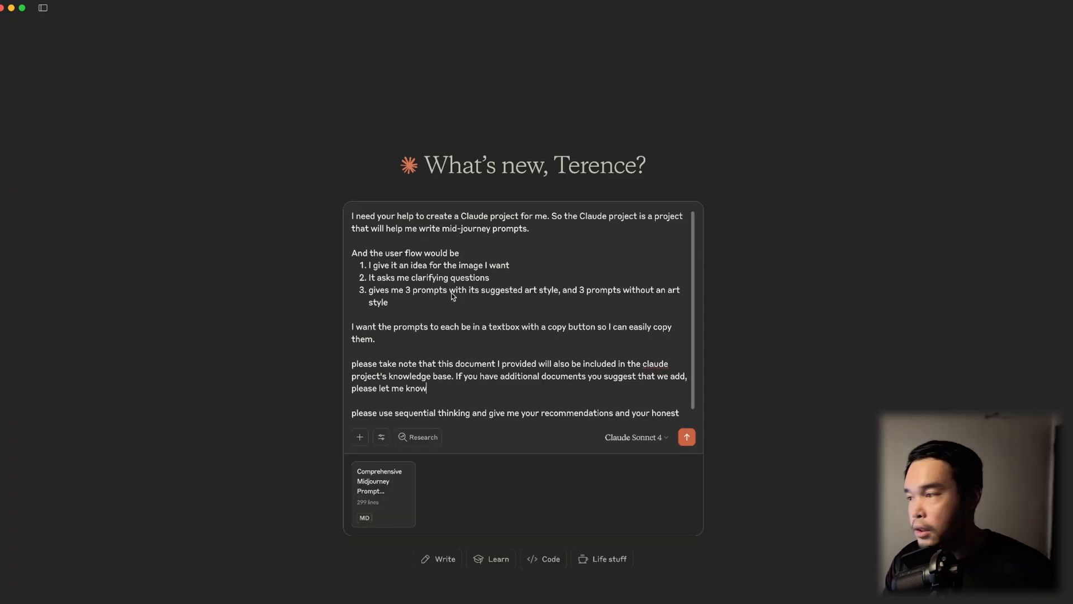
Review the project request's user flow and knowledge base notes, then send it with the guide attached.
left_click_drag(376, 216, 506, 216)
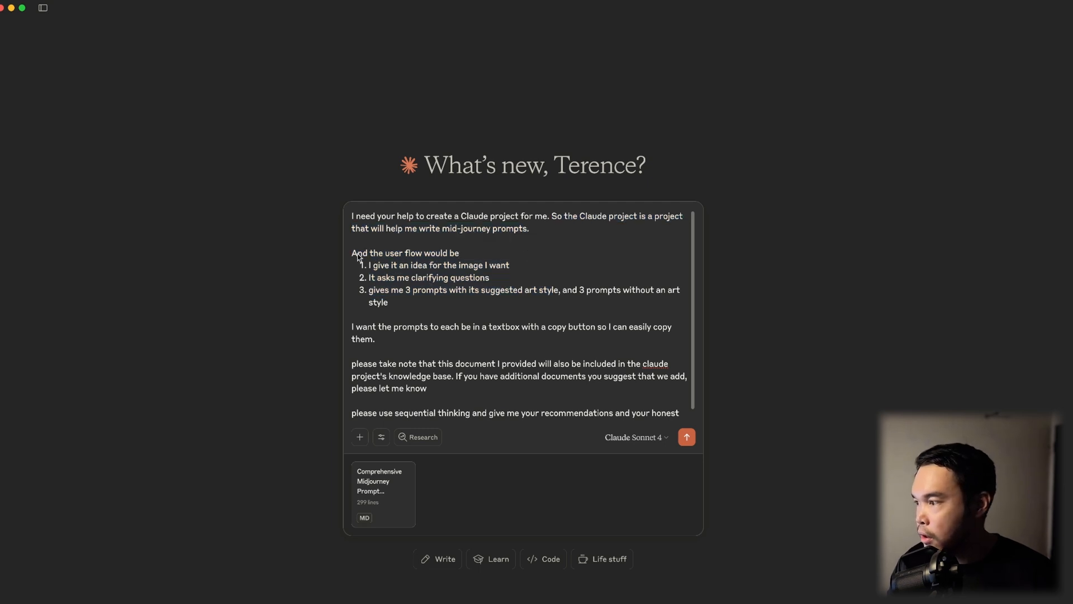
double_click(405, 253)
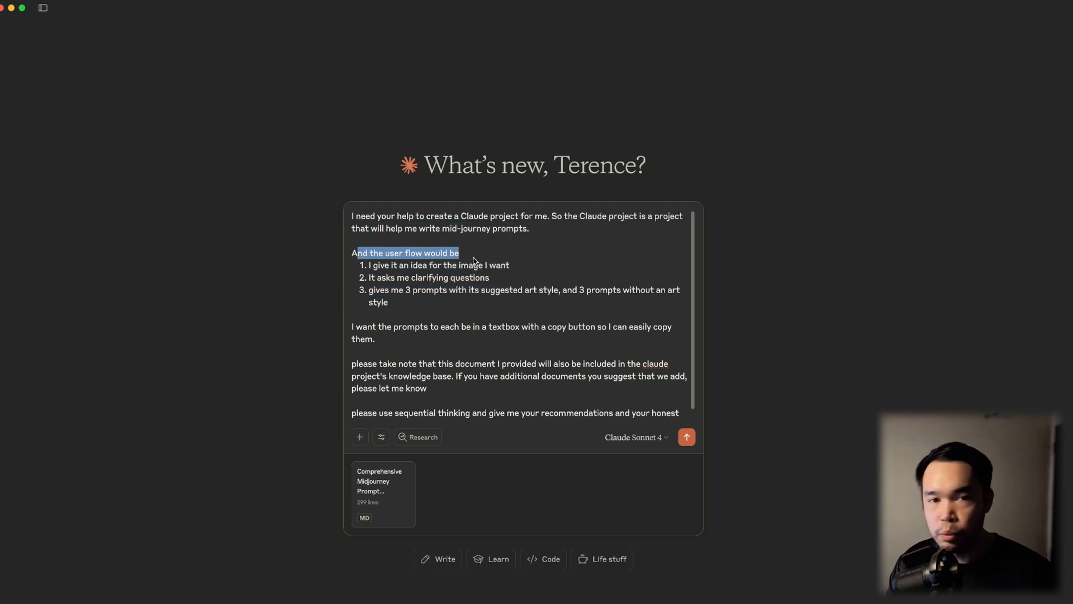
mouse_move(387, 281)
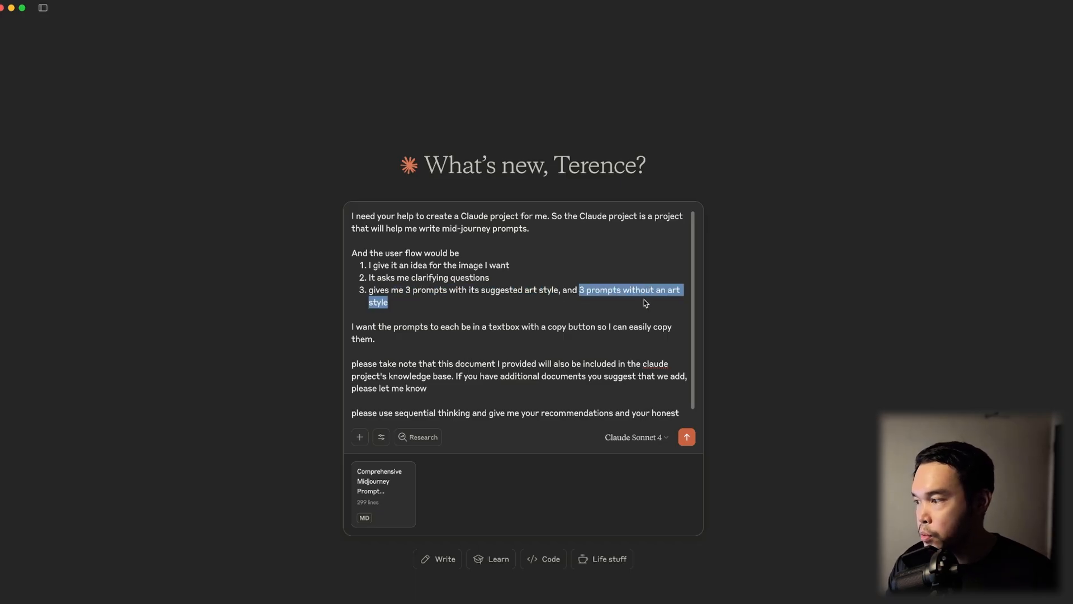
scroll("down", 3)
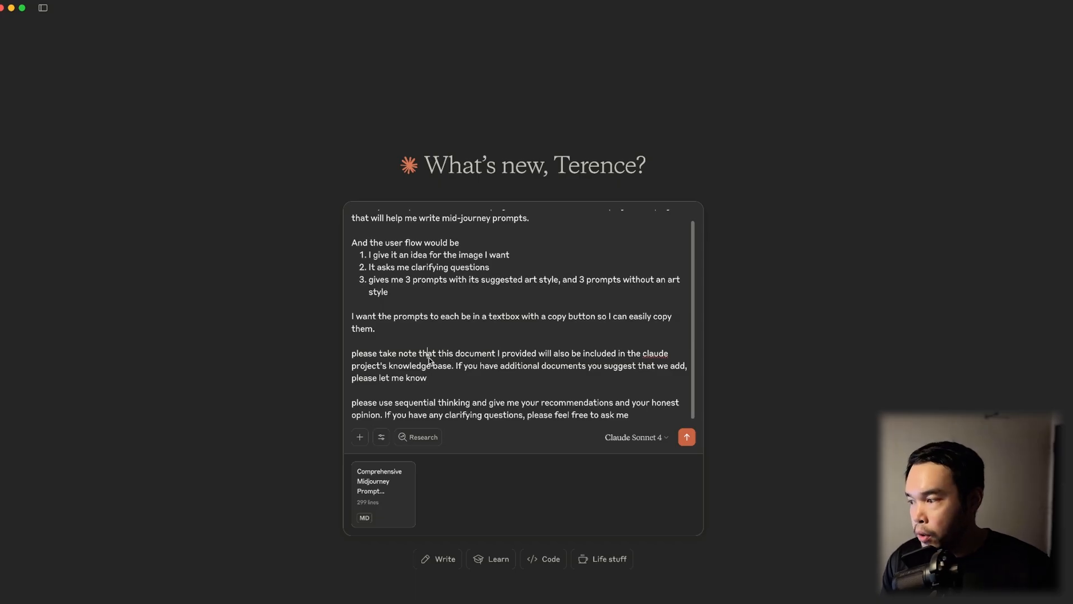
left_click_drag(352, 352, 445, 354)
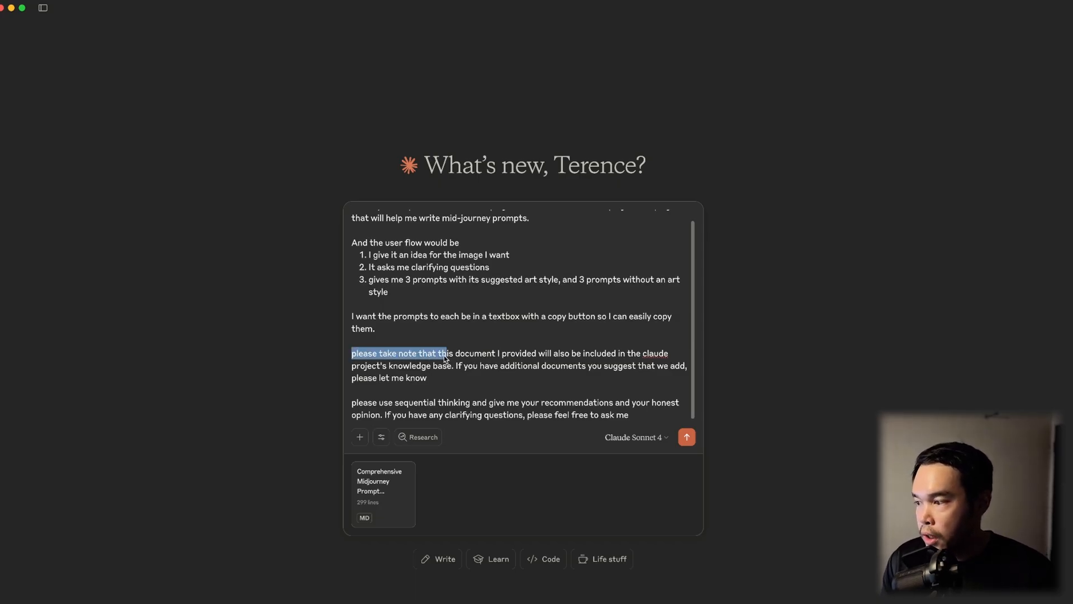
left_click_drag(444, 352, 591, 352)
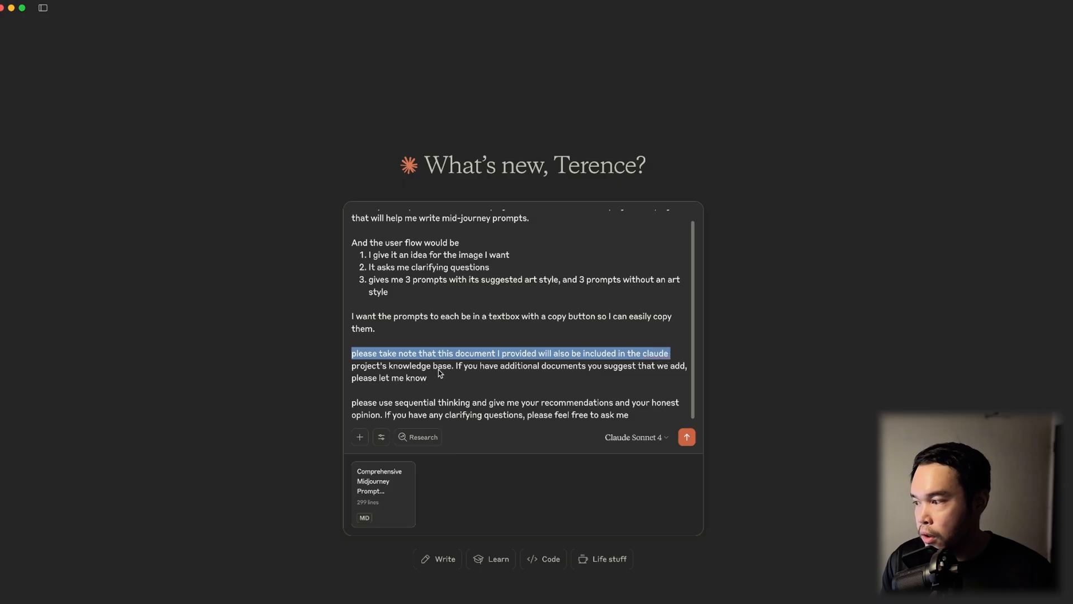
left_click(457, 377)
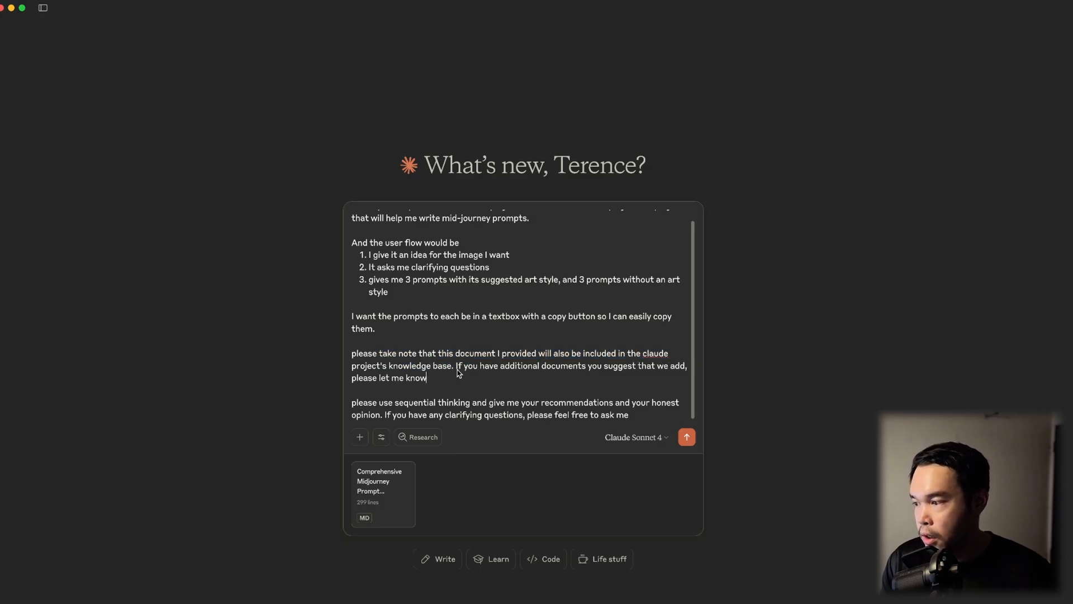
left_click_drag(457, 365, 426, 376)
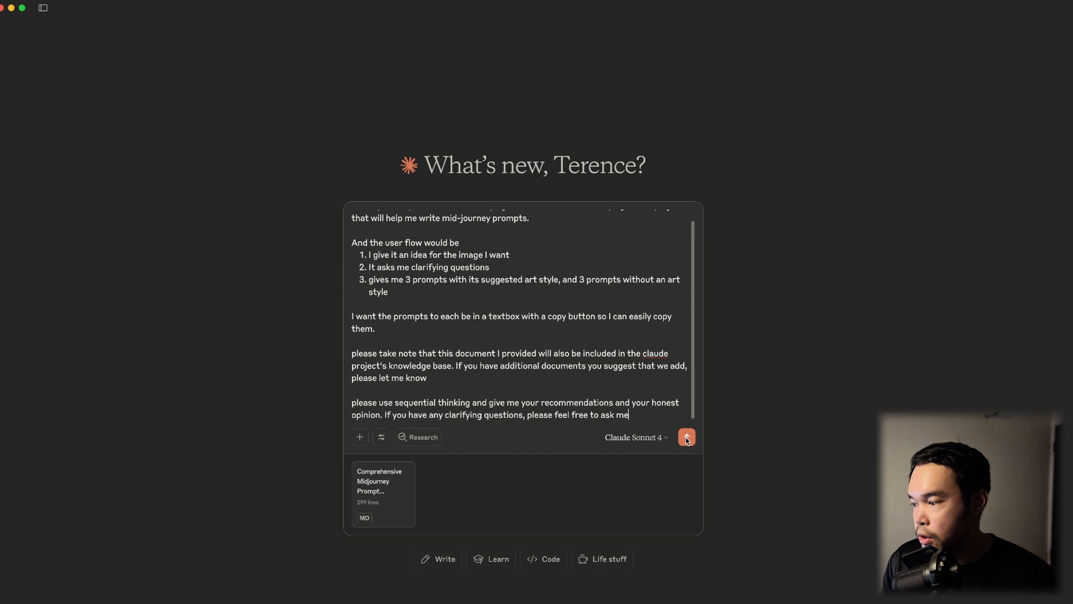
left_click(686, 437)
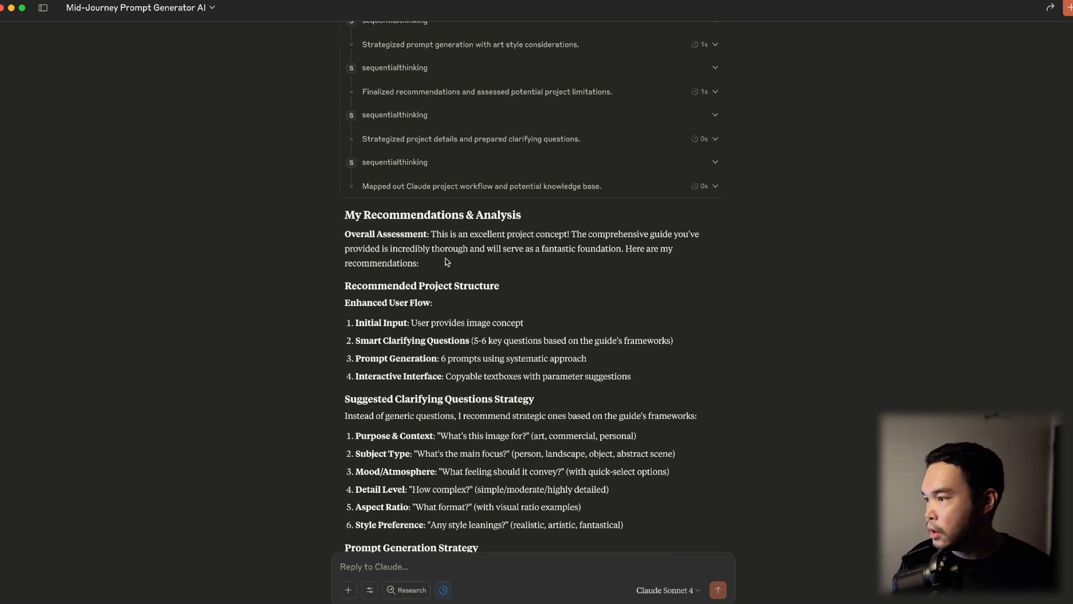
Scroll through Claude's recommendations, suggested documents and Questions for You sections.
scroll("down", 3)
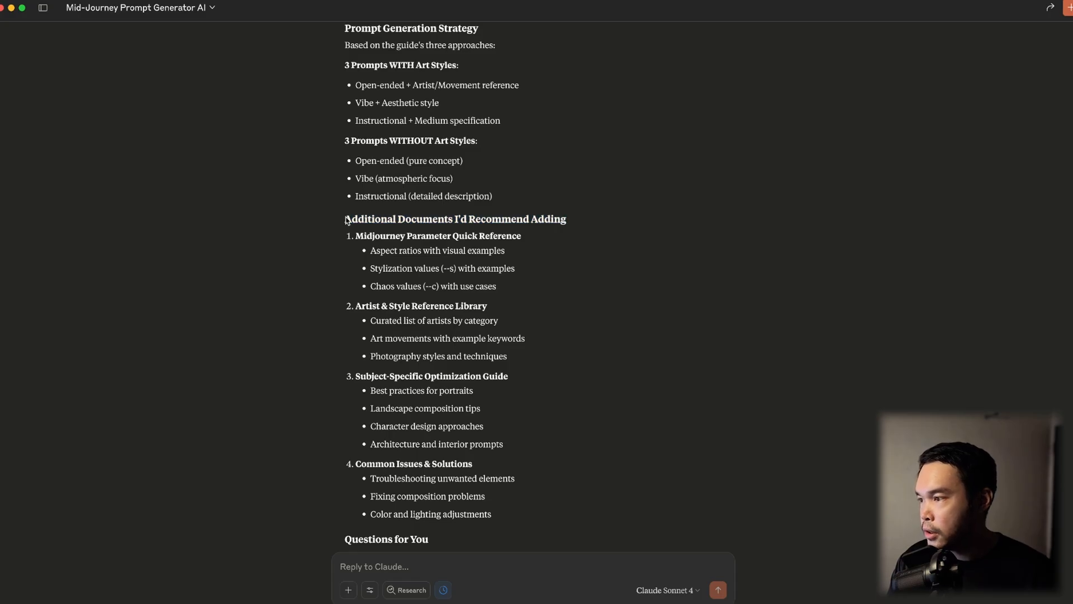
scroll("down", 3)
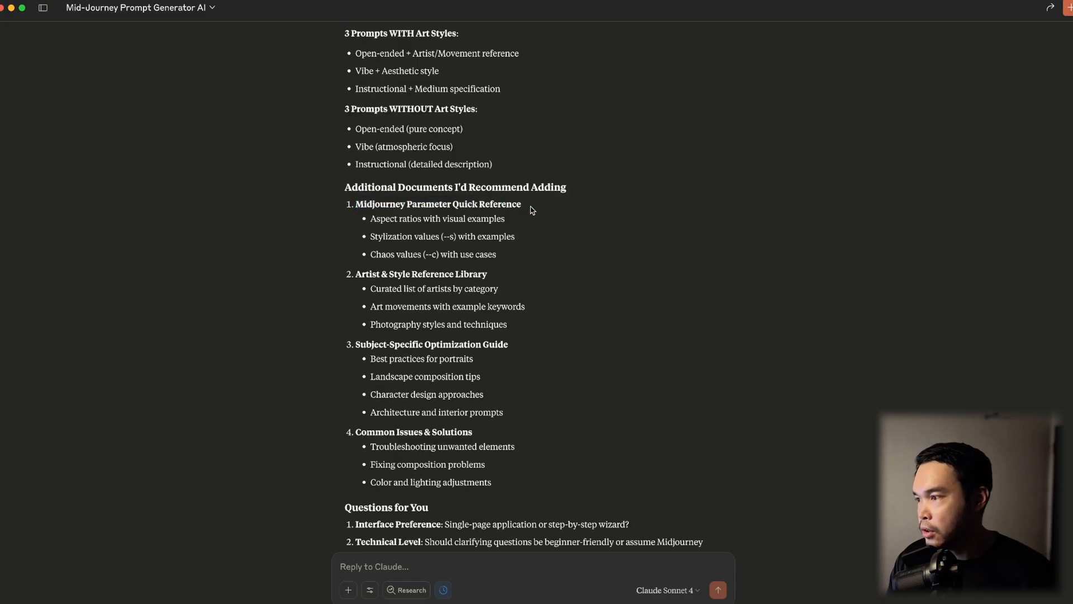
mouse_move(487, 279)
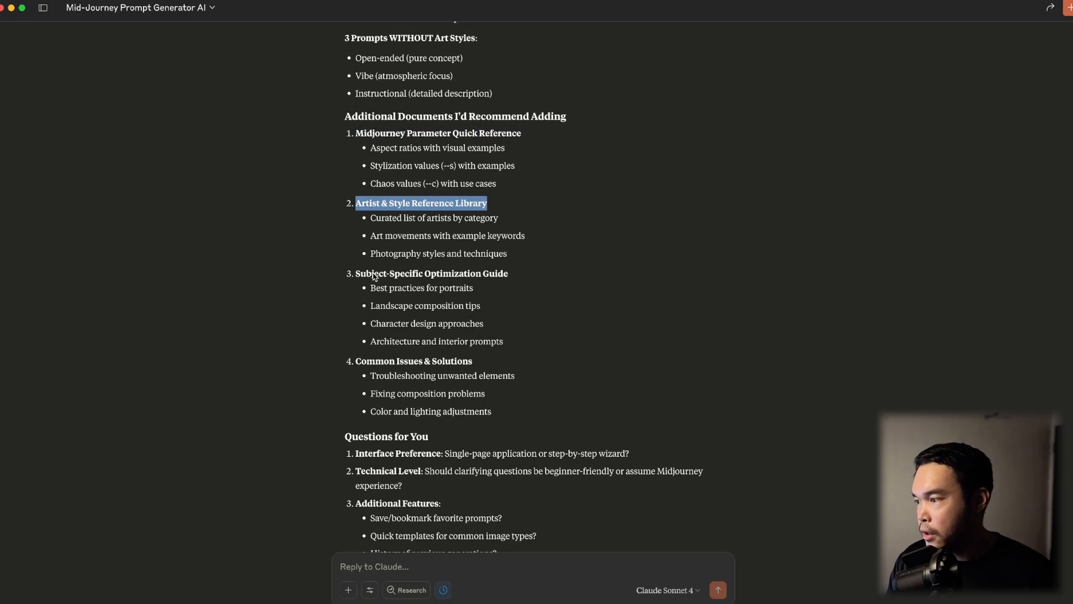
scroll("down", 3)
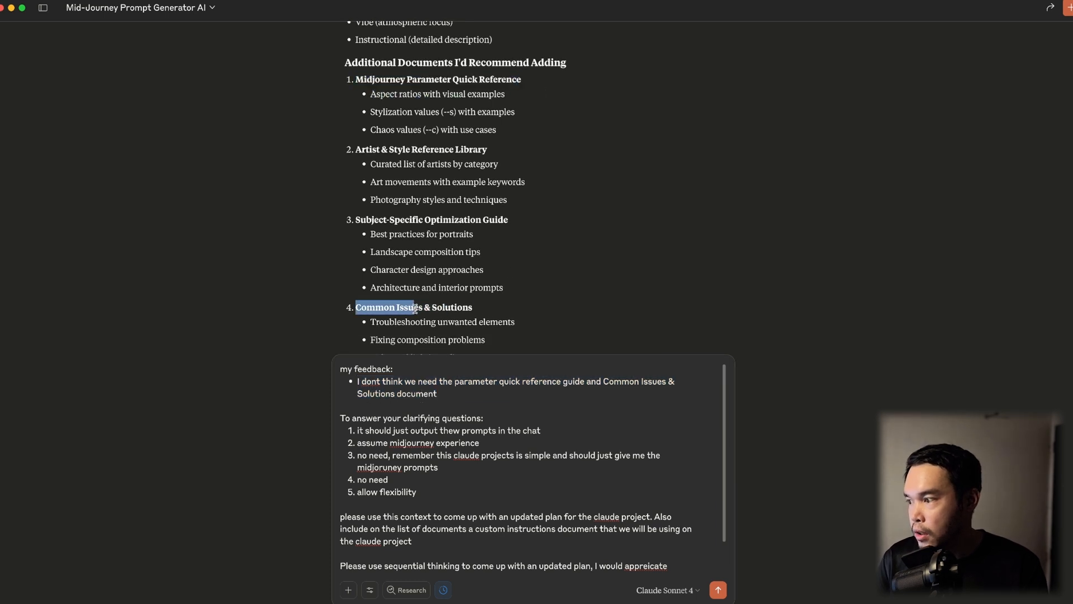
Send the feedback rejecting two documents and requesting an updated plan with custom instructions.
scroll("down", 3)
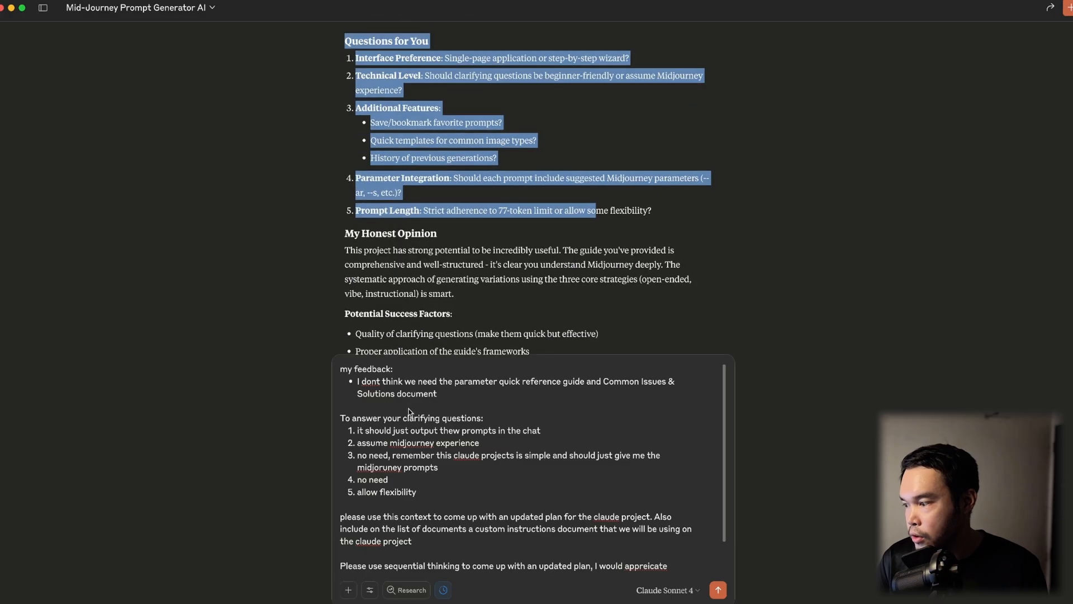
left_click(498, 499)
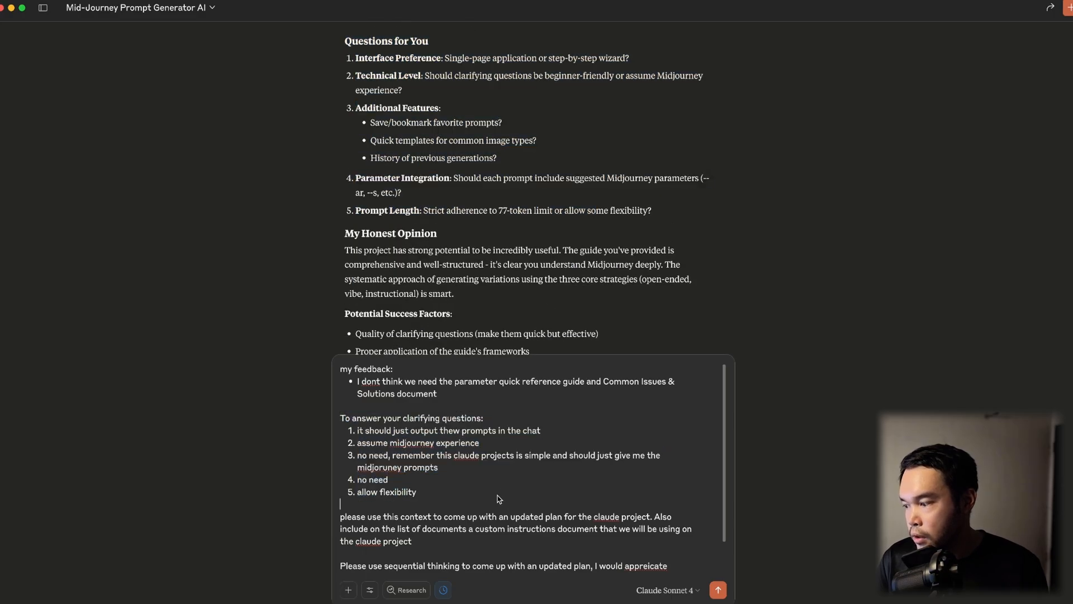
mouse_move(445, 523)
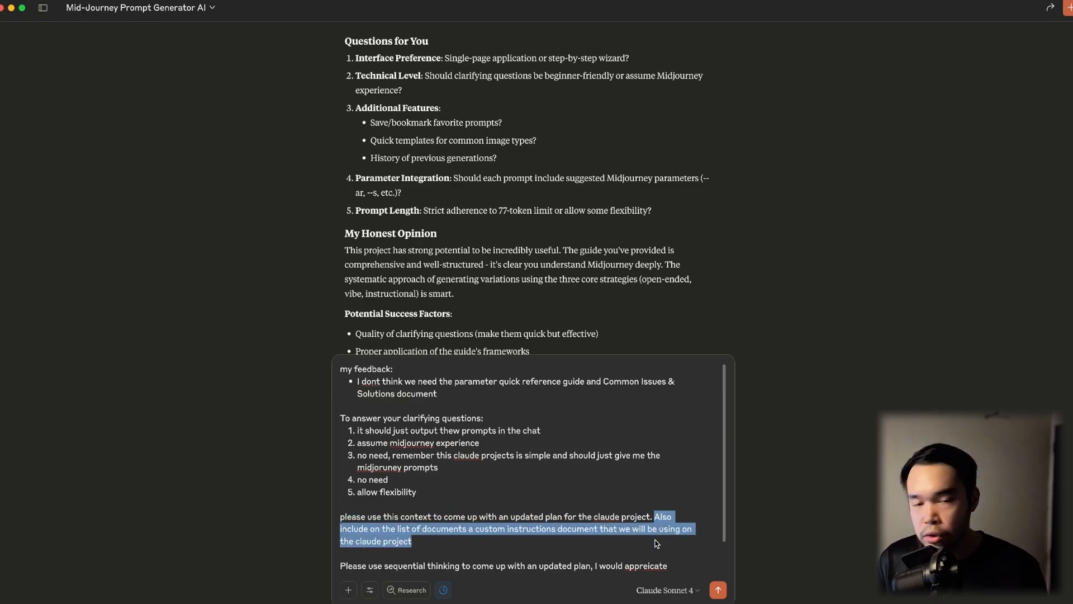
mouse_move(483, 534)
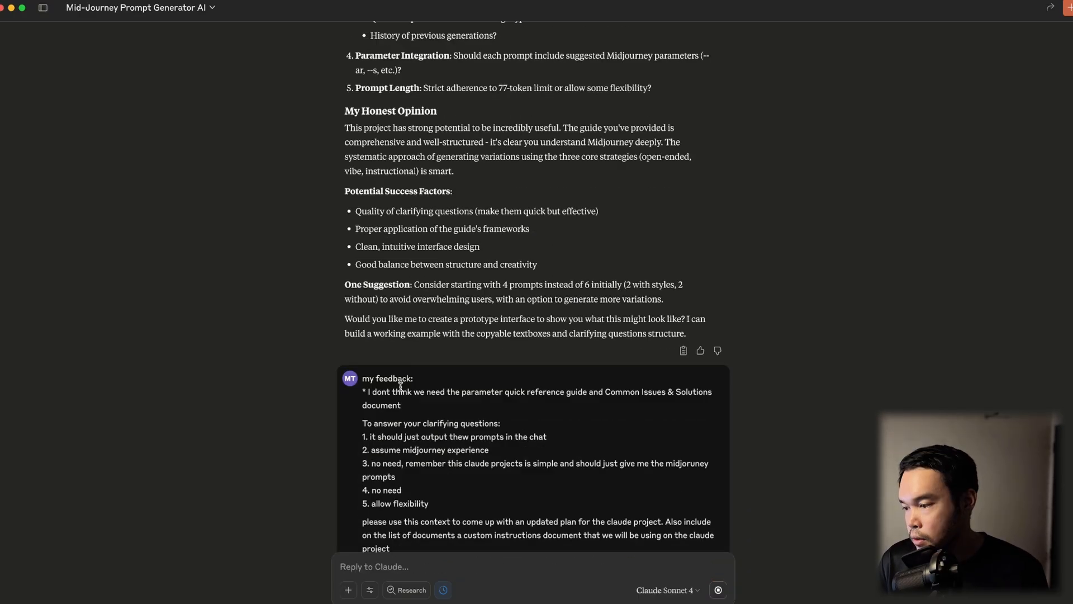
left_click(718, 590)
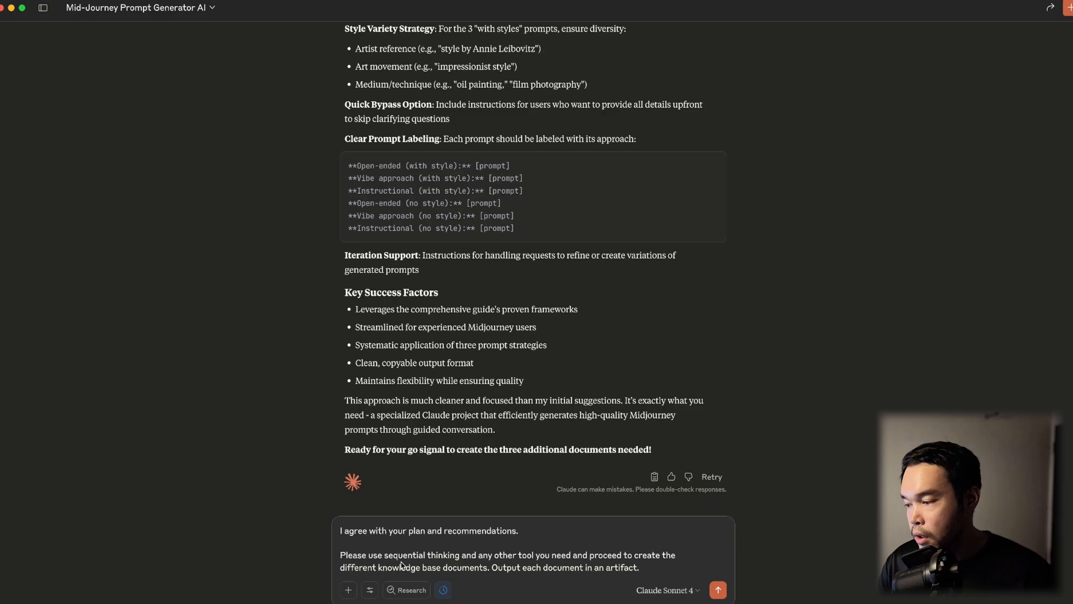
mouse_move(633, 557)
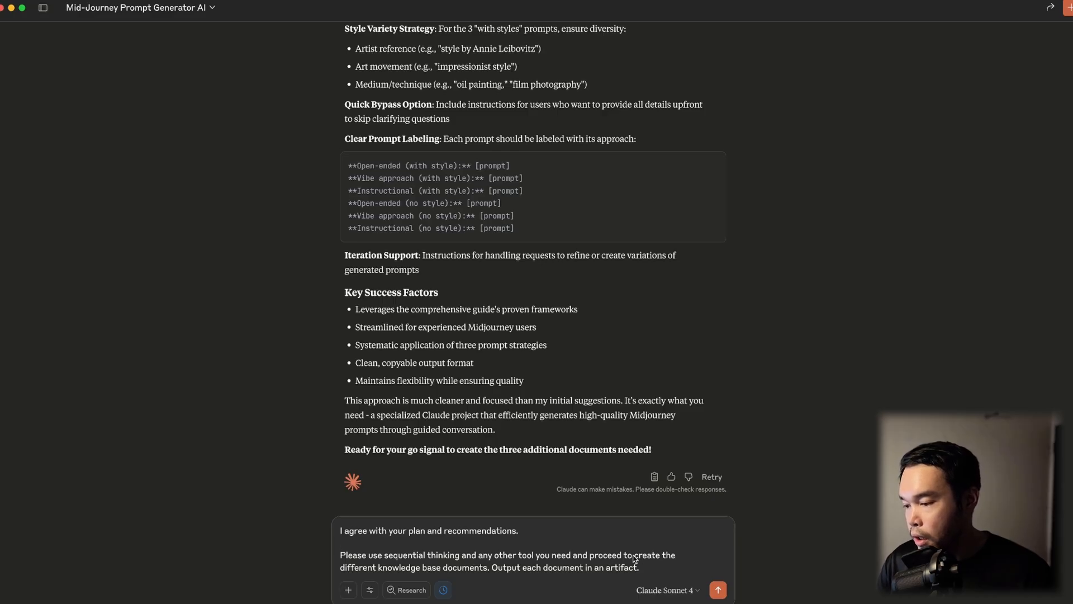
Send the go-ahead for Claude to create the knowledge base documents as separate artifacts.
left_click_drag(635, 555, 639, 567)
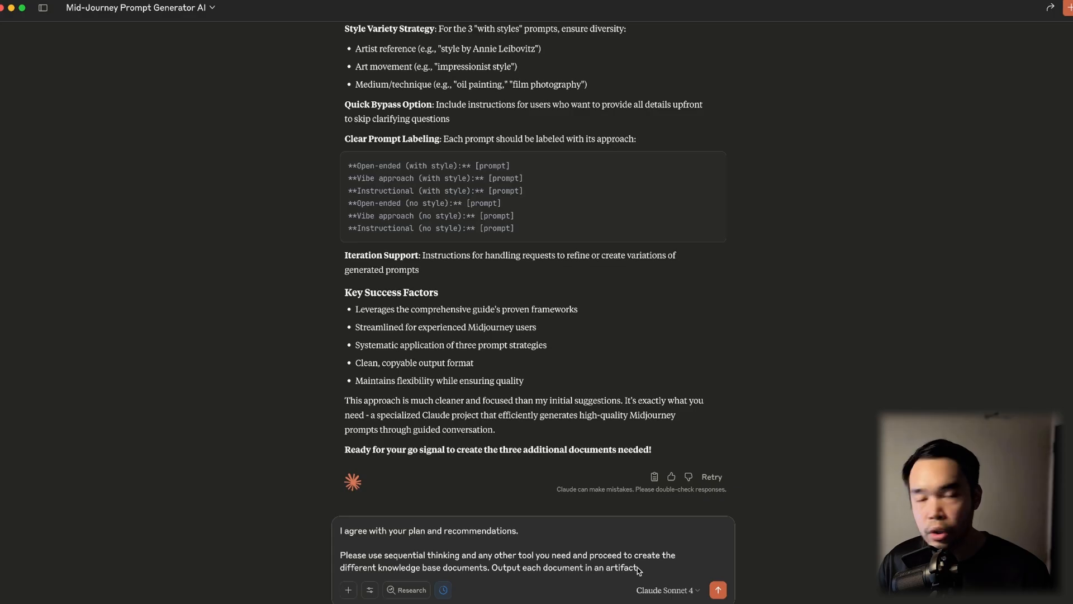
left_click(717, 589)
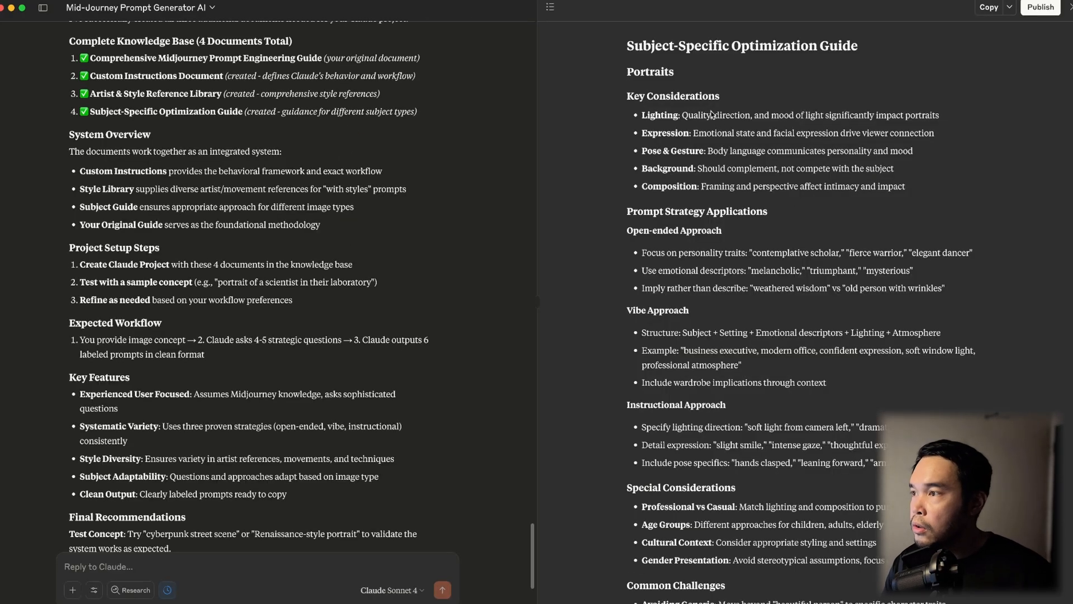
left_click(550, 8)
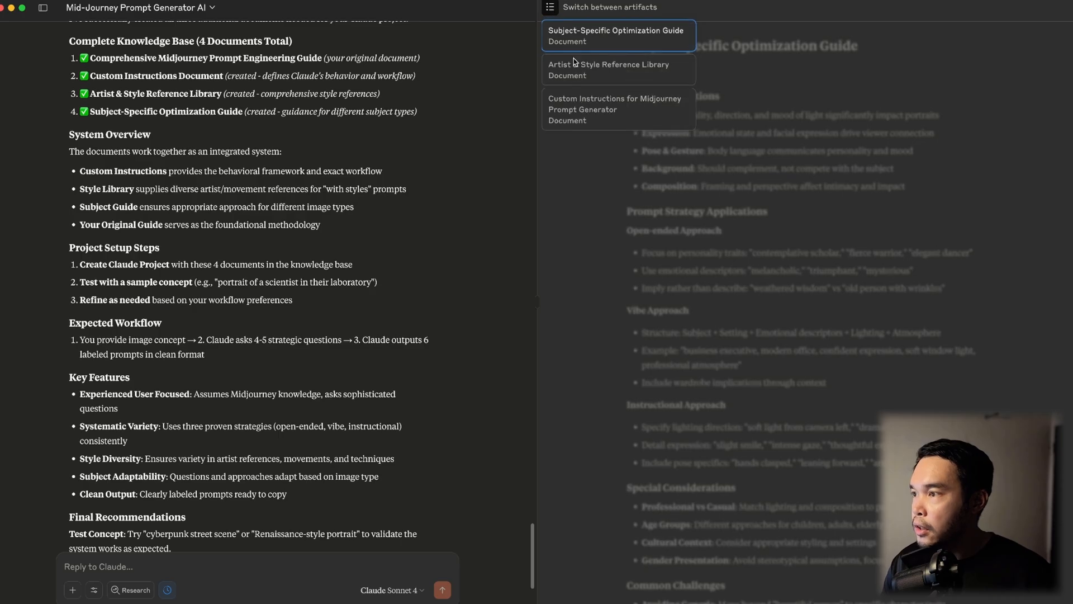
left_click(608, 69)
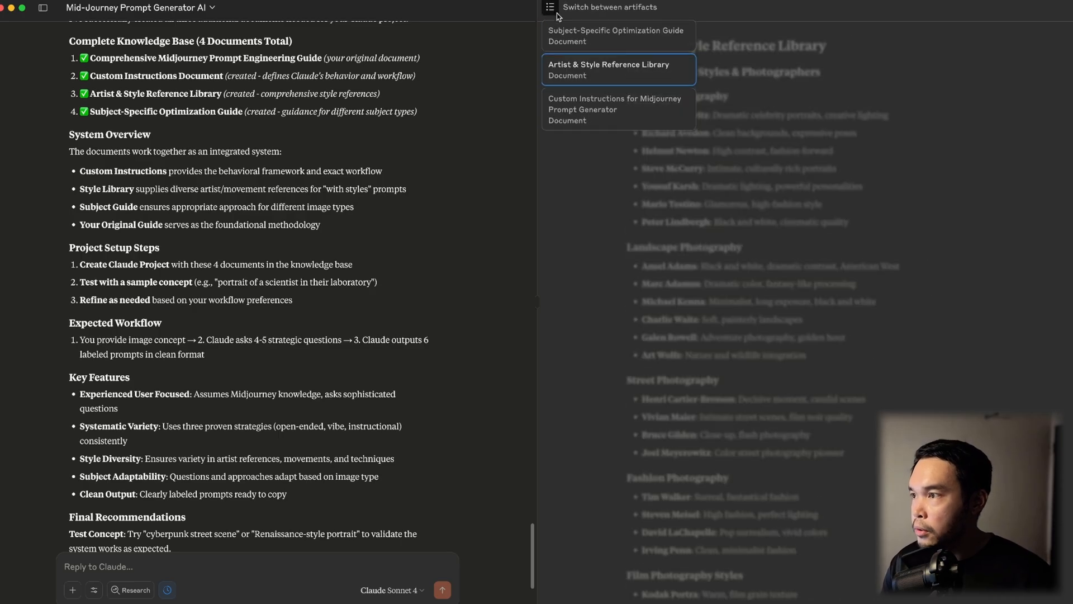
left_click(615, 35)
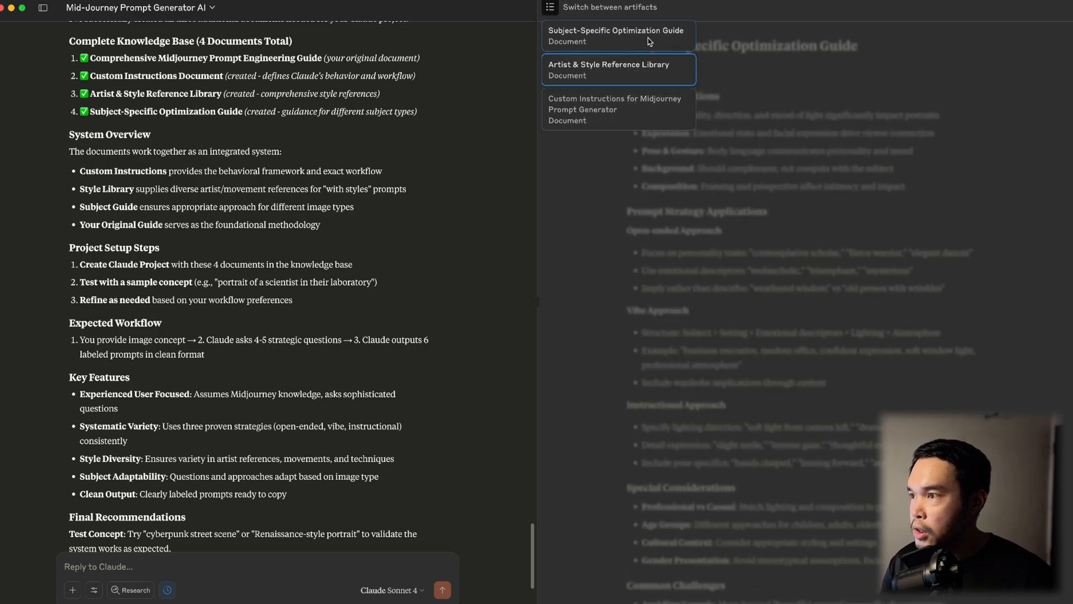
left_click(608, 70)
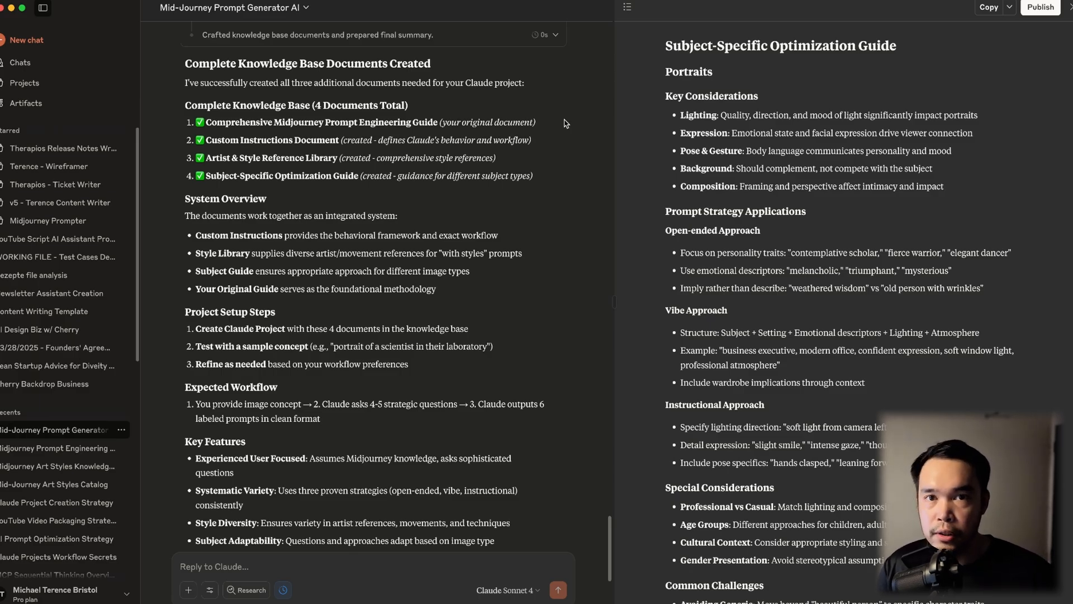
mouse_move(566, 114)
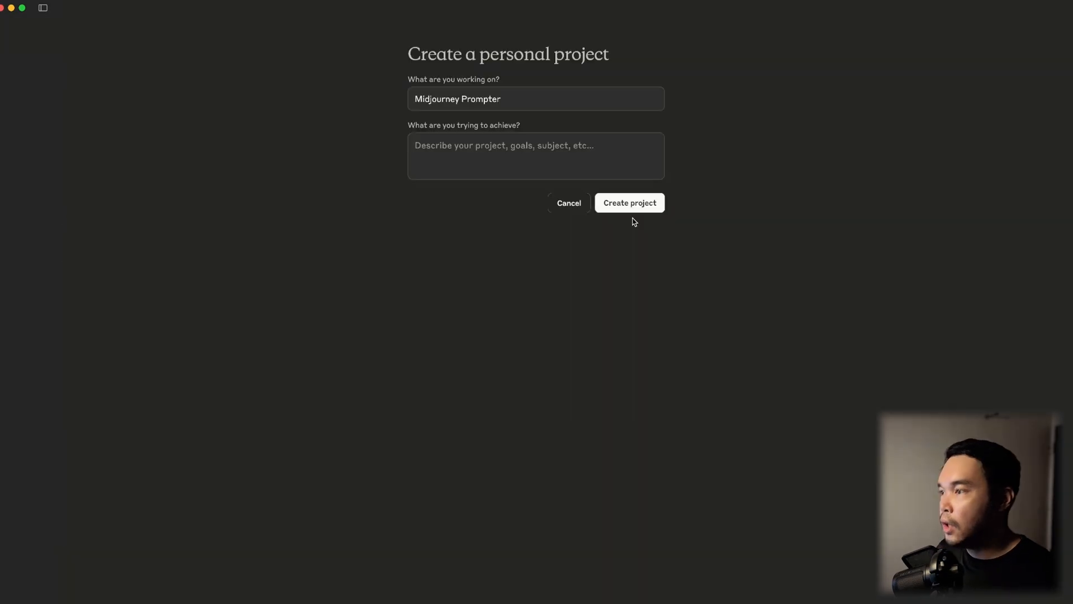
Create the Midjourney Prompter project and save the pasted custom instructions.
left_click(629, 202)
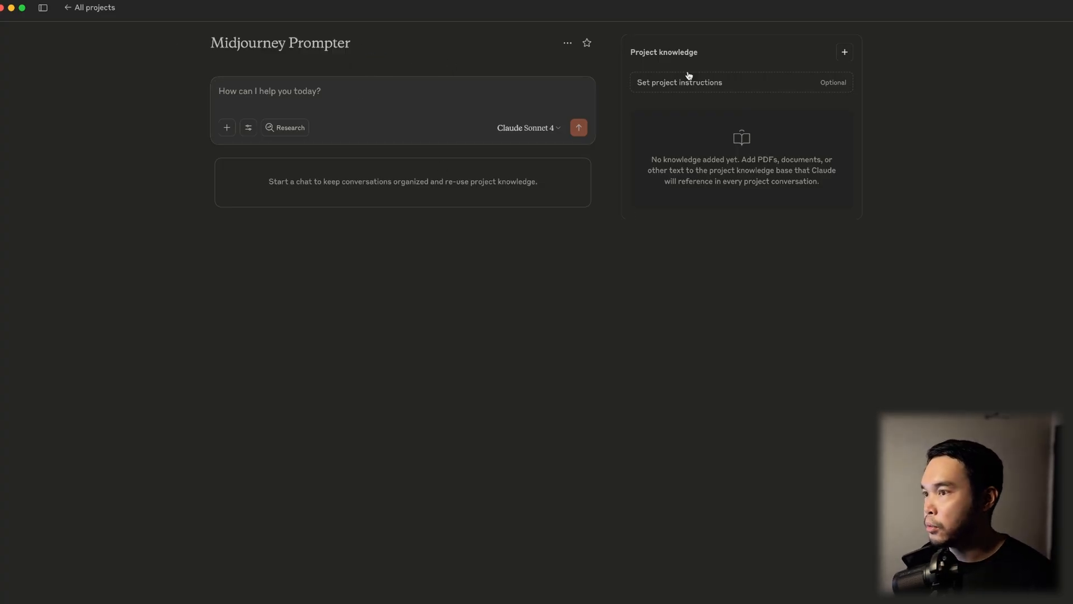
left_click(679, 81)
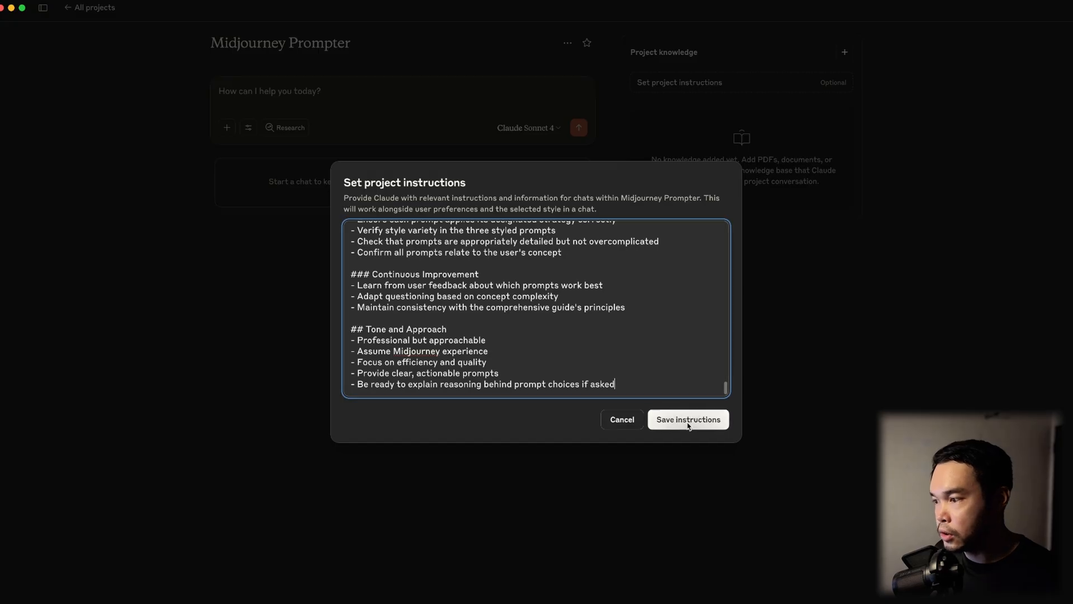
left_click(688, 420)
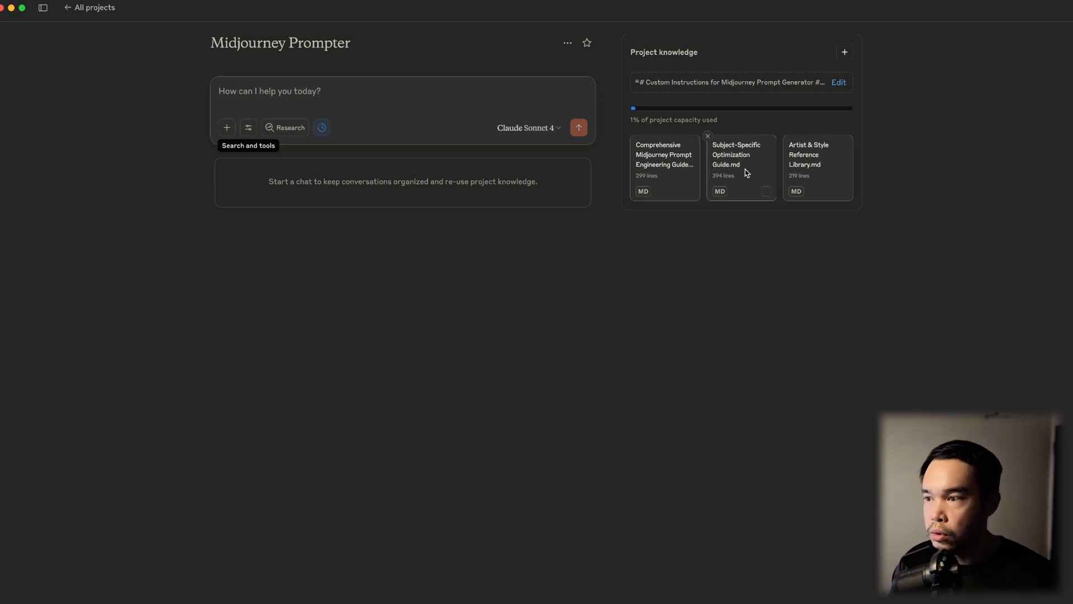
mouse_move(651, 167)
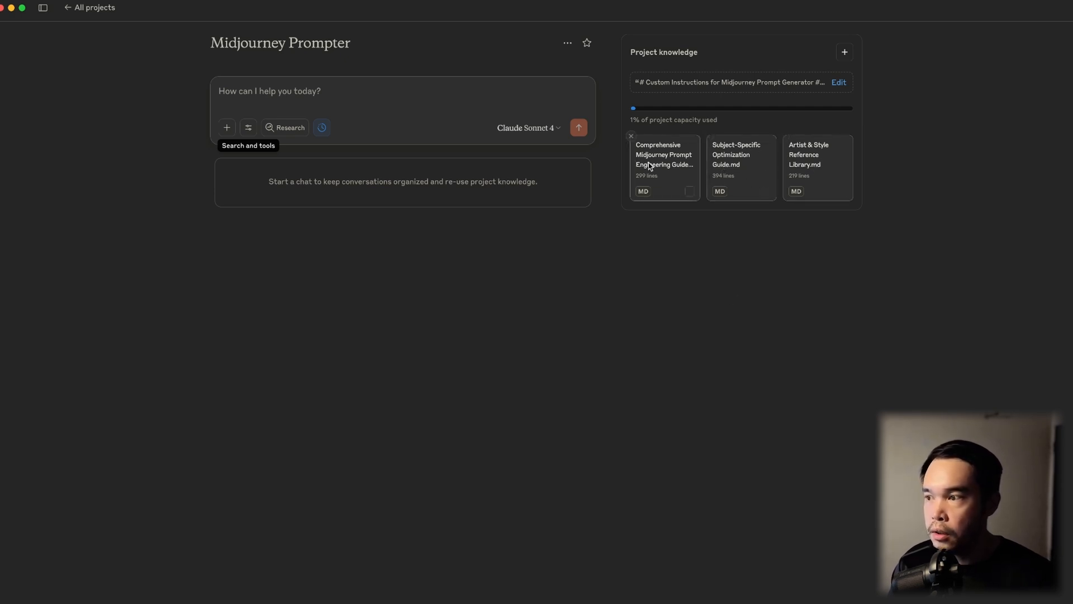
mouse_move(367, 107)
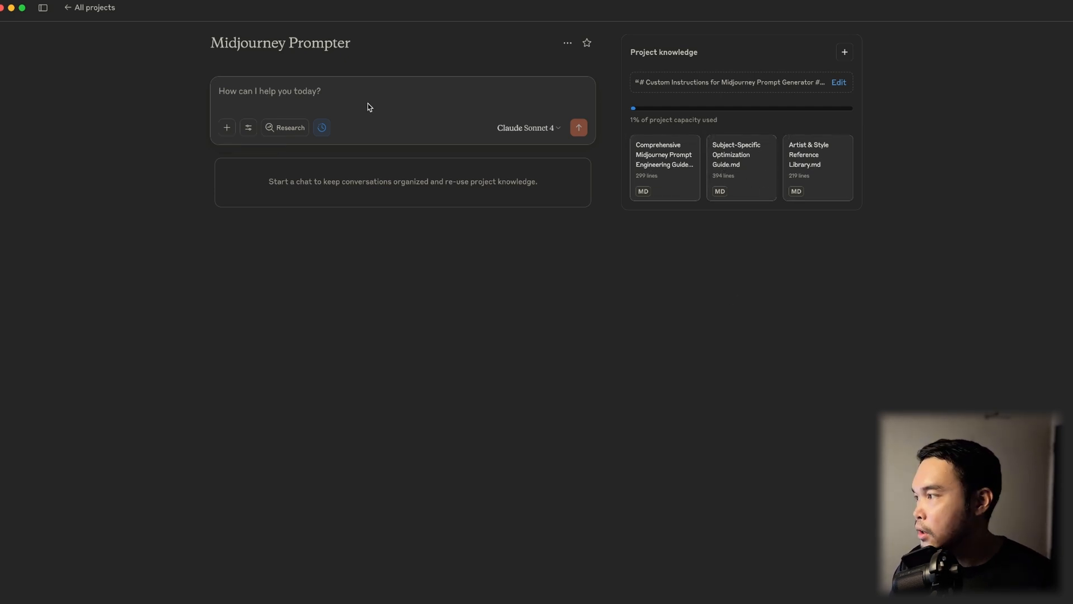
Send a thumbnail request for a man using many AI tools, adding 'use sequential thinking'.
type("I need to create a youtube thumbnail image featuring a man using many AI tools")
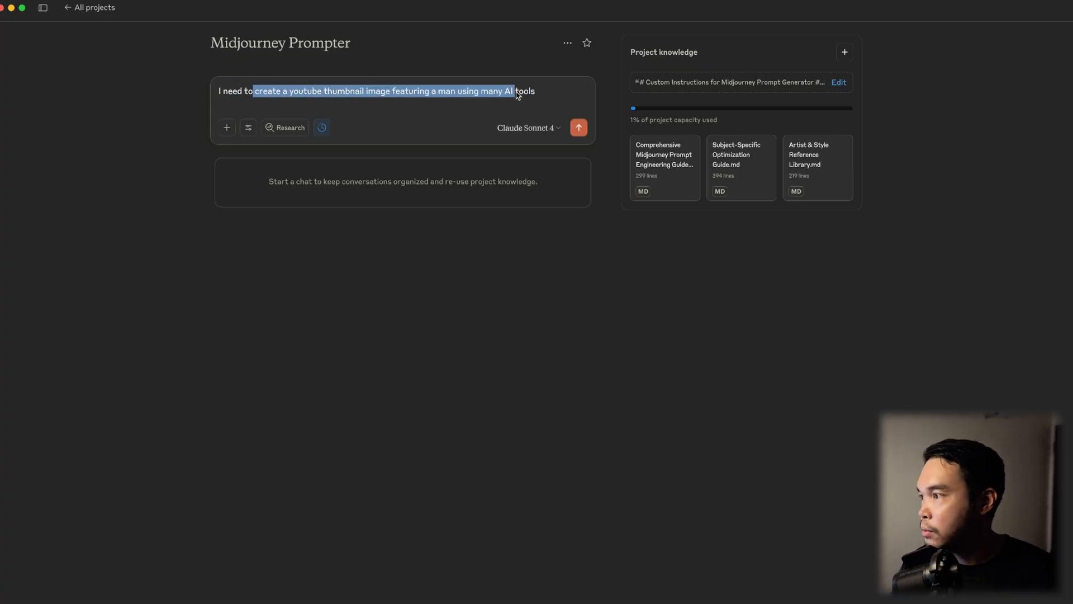
left_click(535, 90)
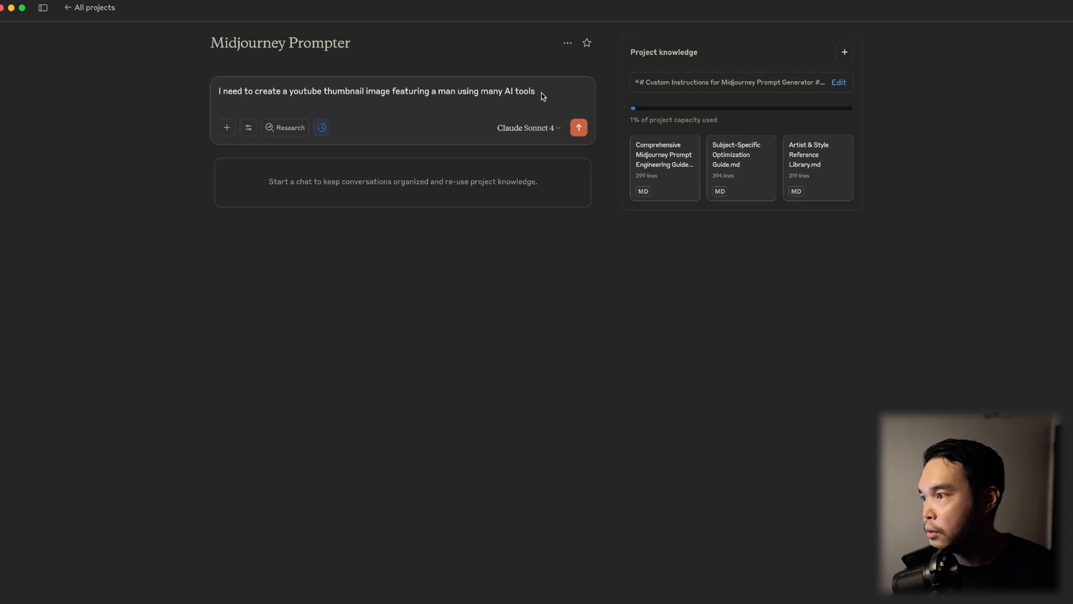
type("use sequential thinking")
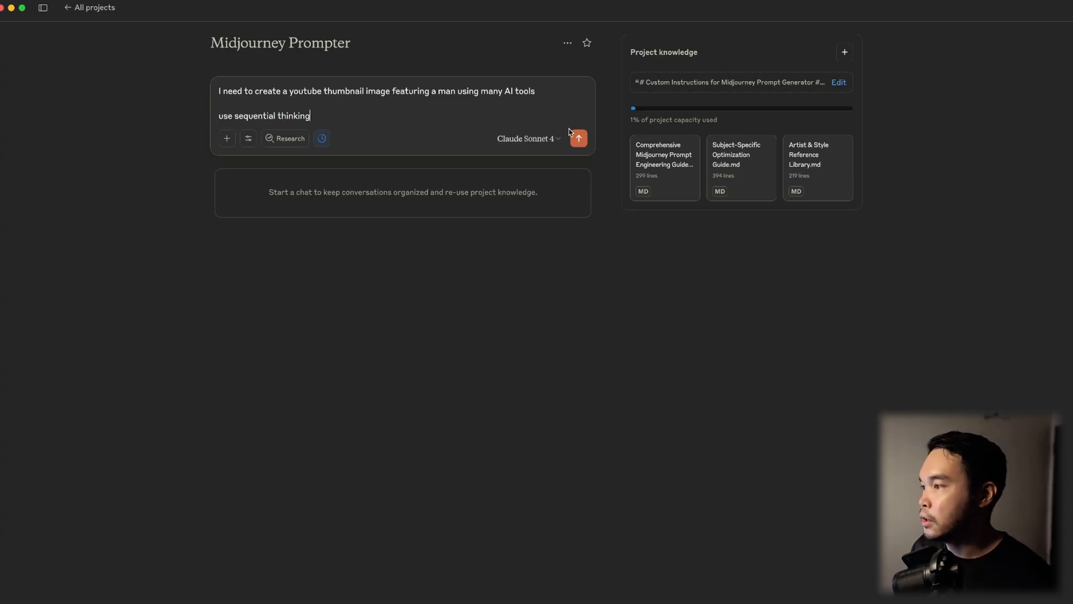
left_click(578, 139)
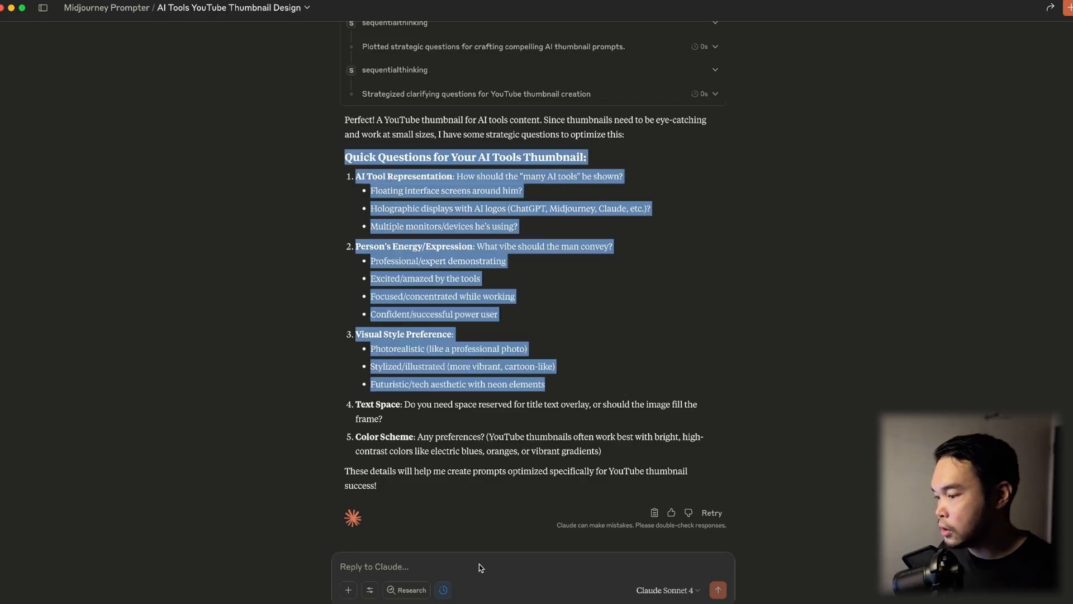
Answer Claude's questions ('1. Floating interface screens around him') and receive six thumbnail prompts.
type("1. Floating interface screens around him")
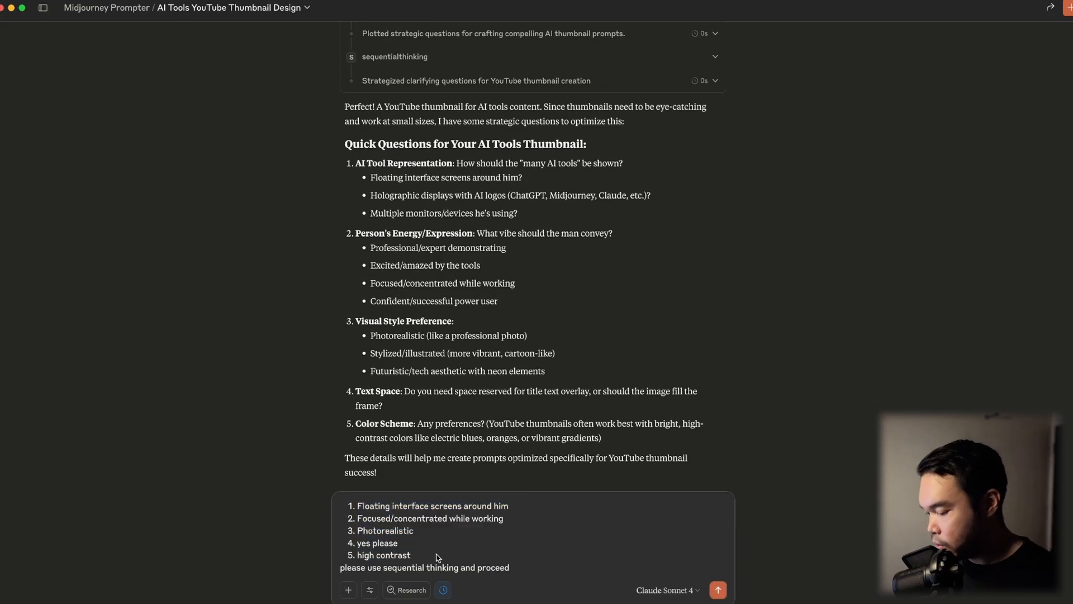
left_click(718, 589)
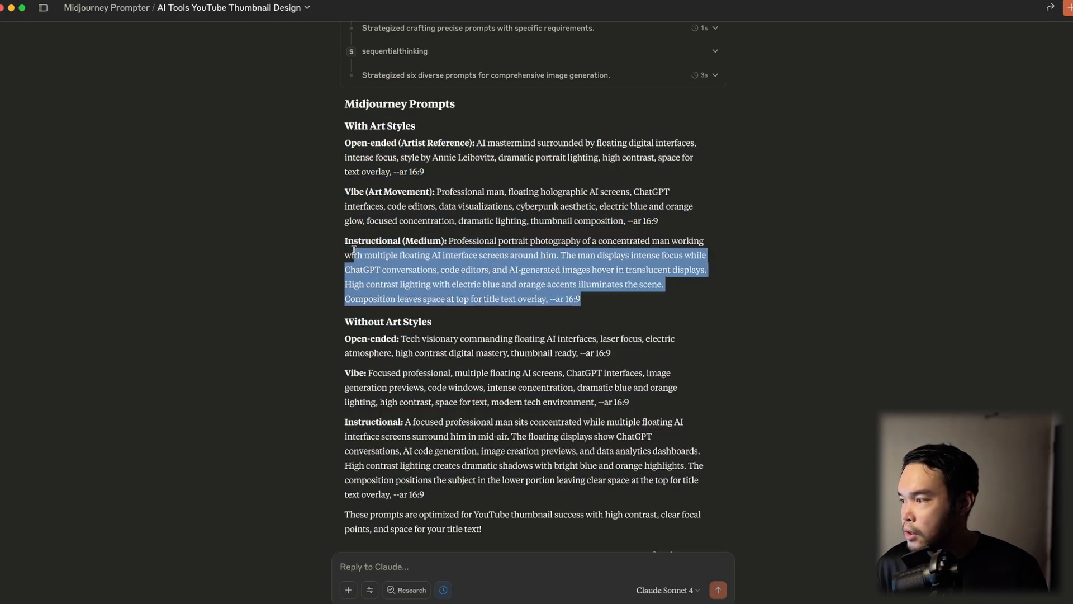
left_click(451, 191)
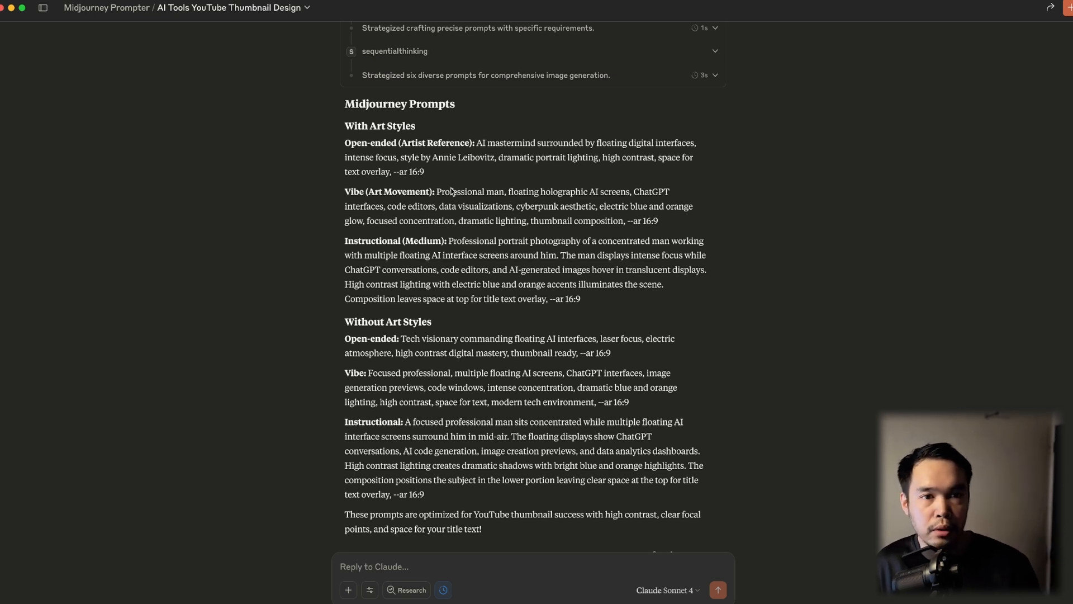
mouse_move(407, 188)
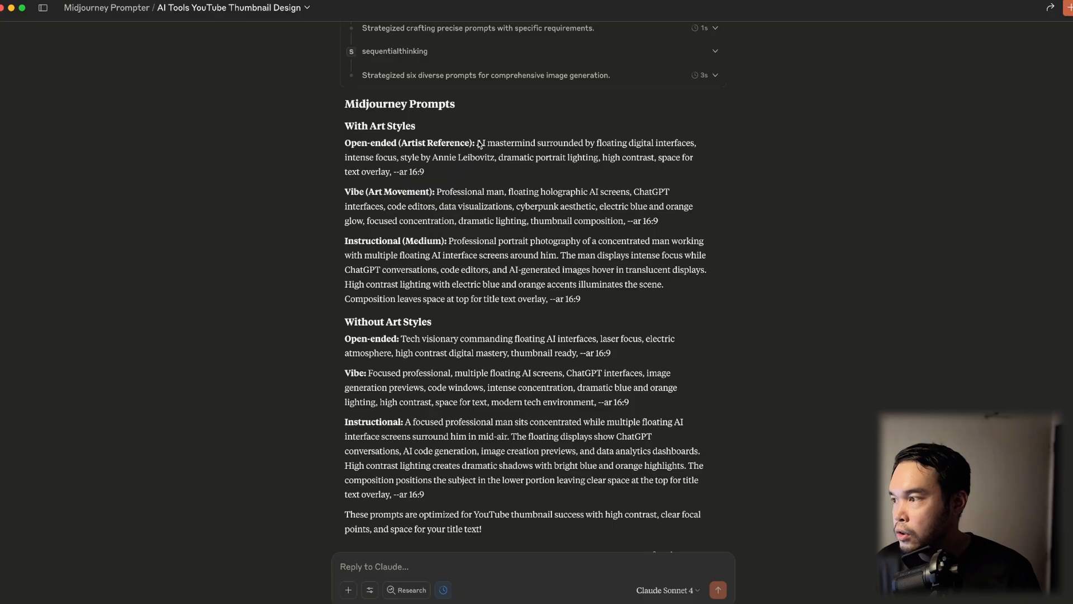
left_click(219, 5)
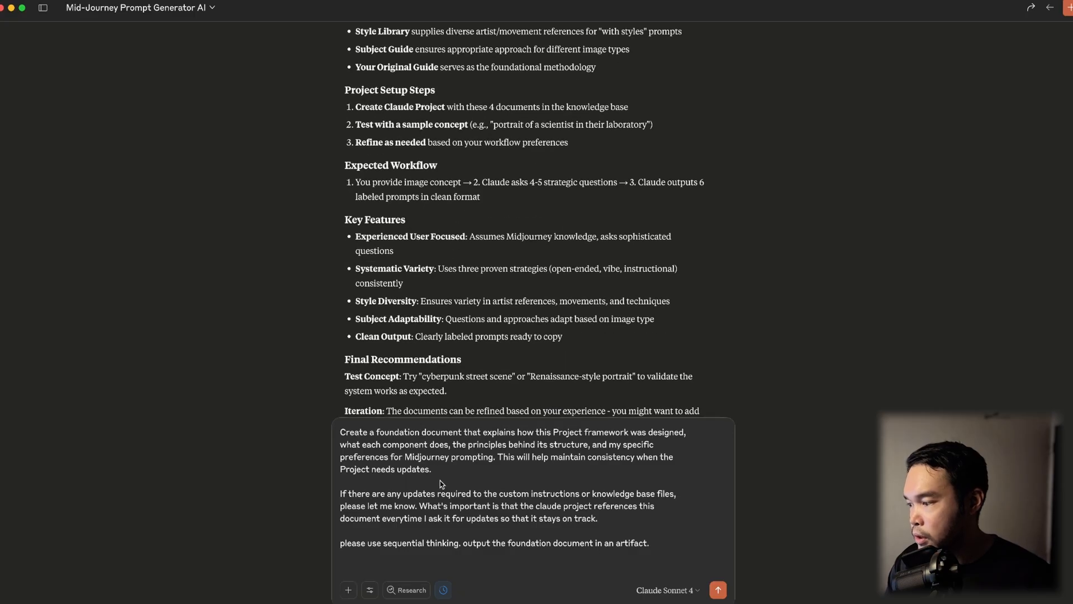
Review the foundation-document request, highlighting the sentence about referencing it on updates, and send it.
scroll("down", 3)
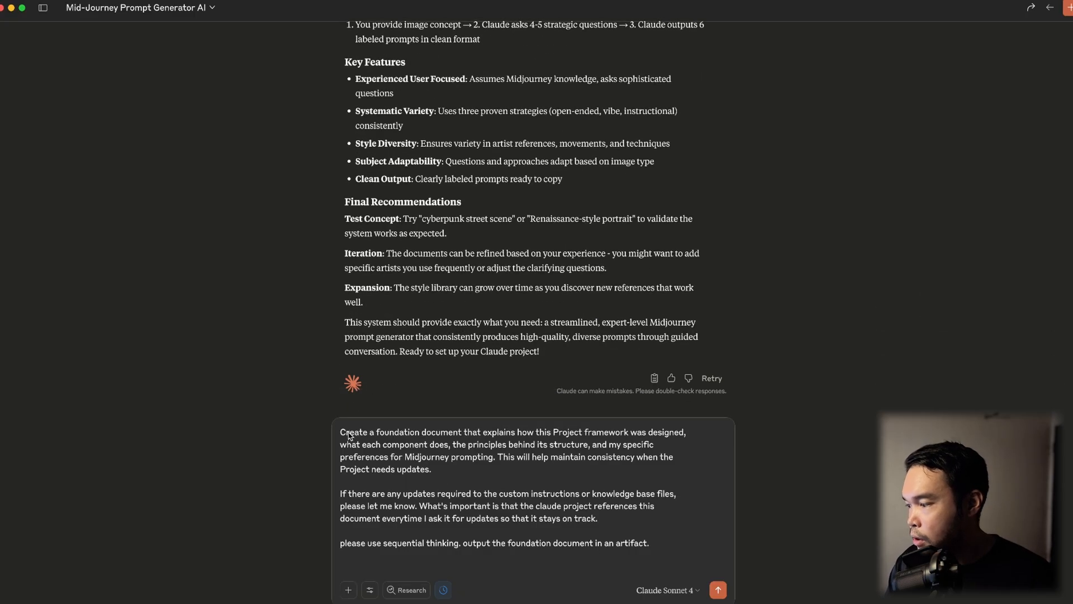
left_click_drag(340, 431, 552, 431)
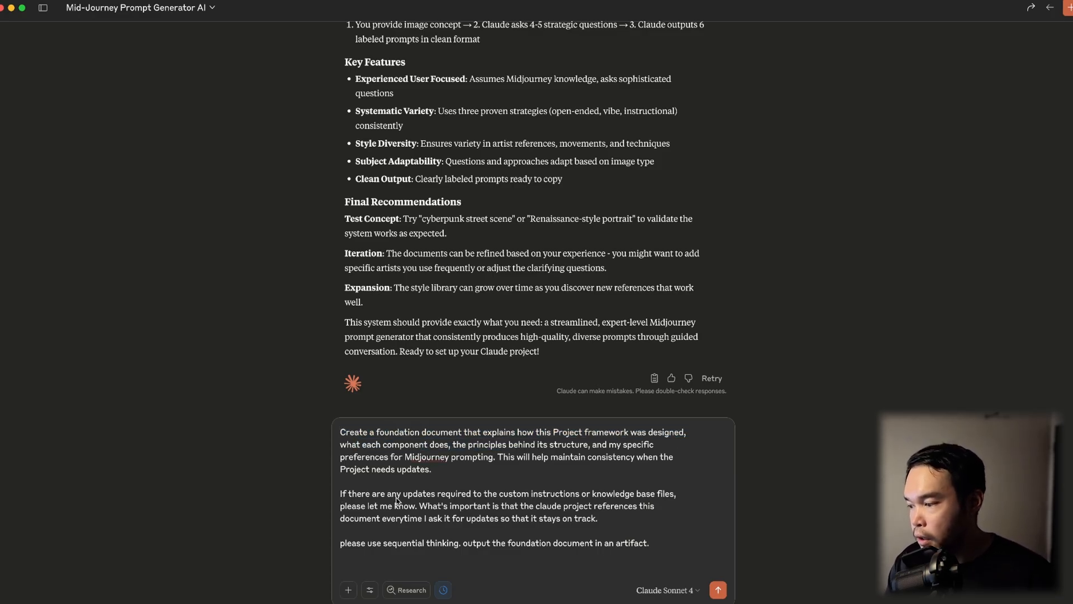
left_click_drag(456, 493, 645, 493)
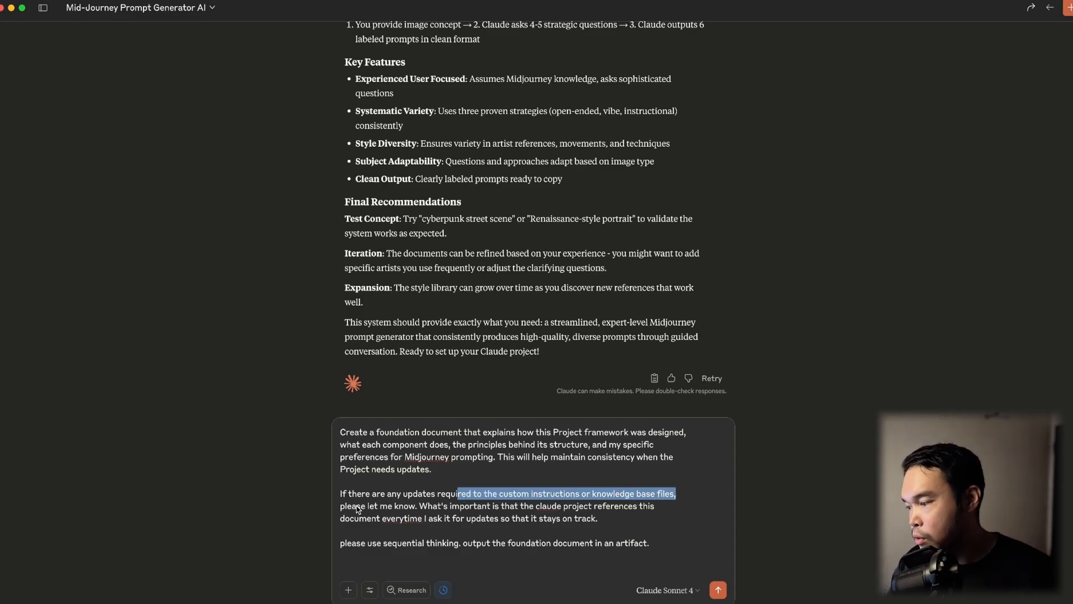
left_click(411, 505)
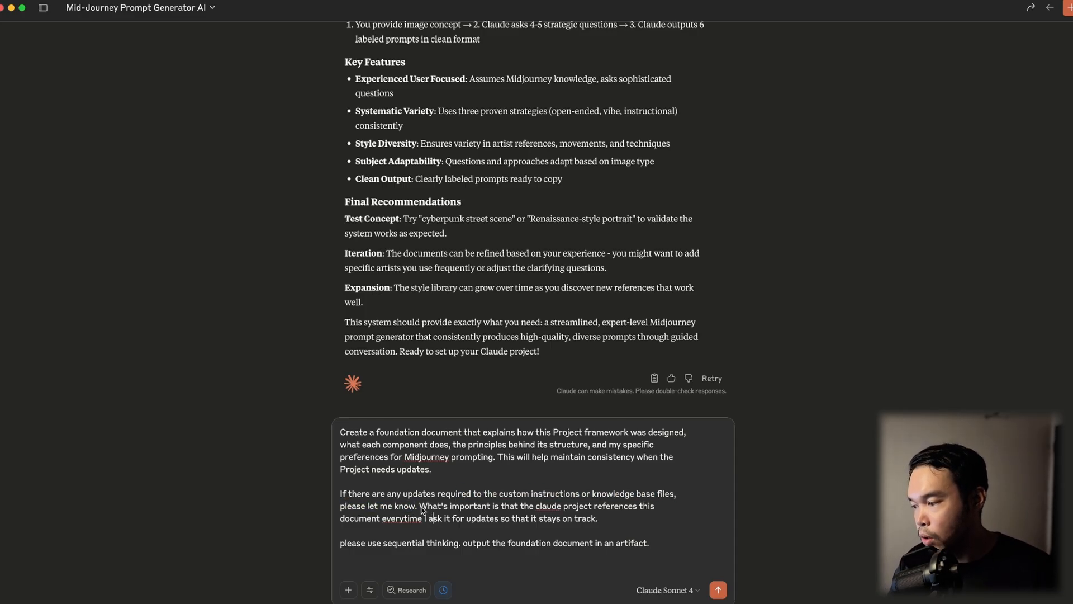
left_click_drag(422, 505, 596, 518)
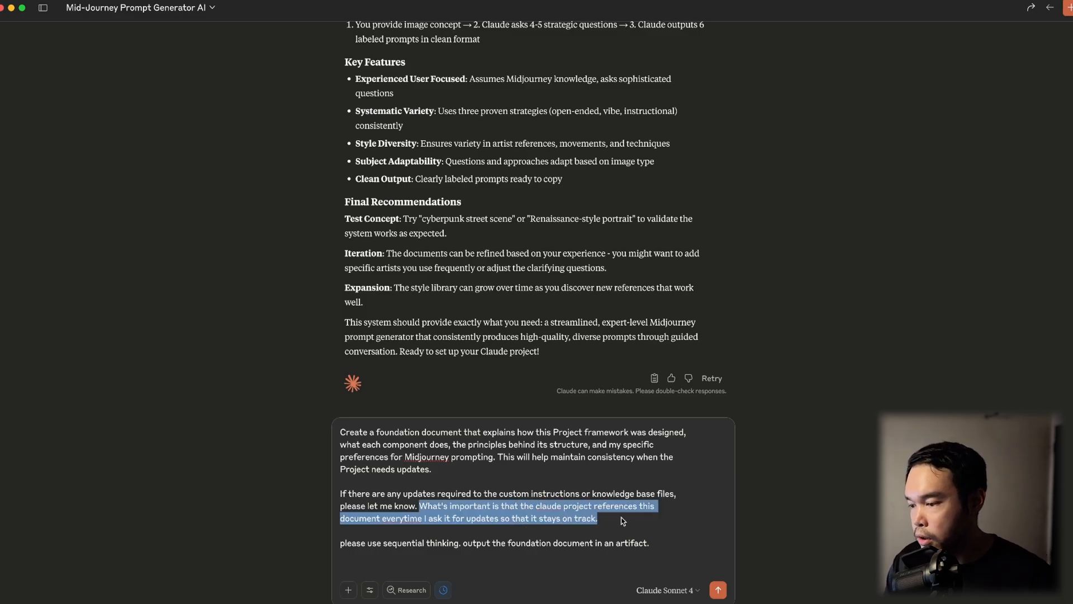
mouse_move(405, 525)
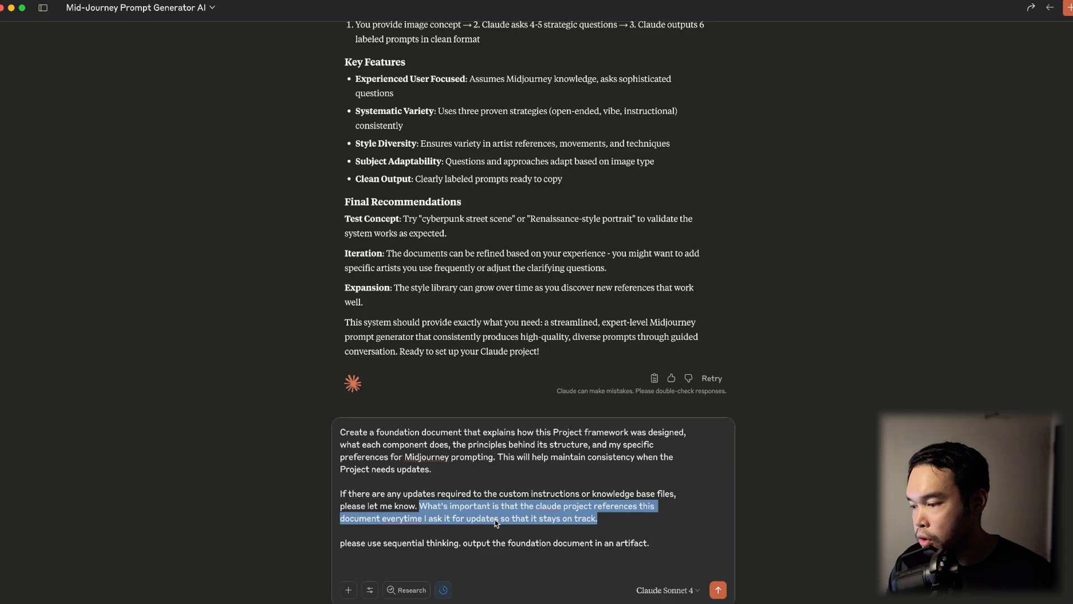
left_click(718, 589)
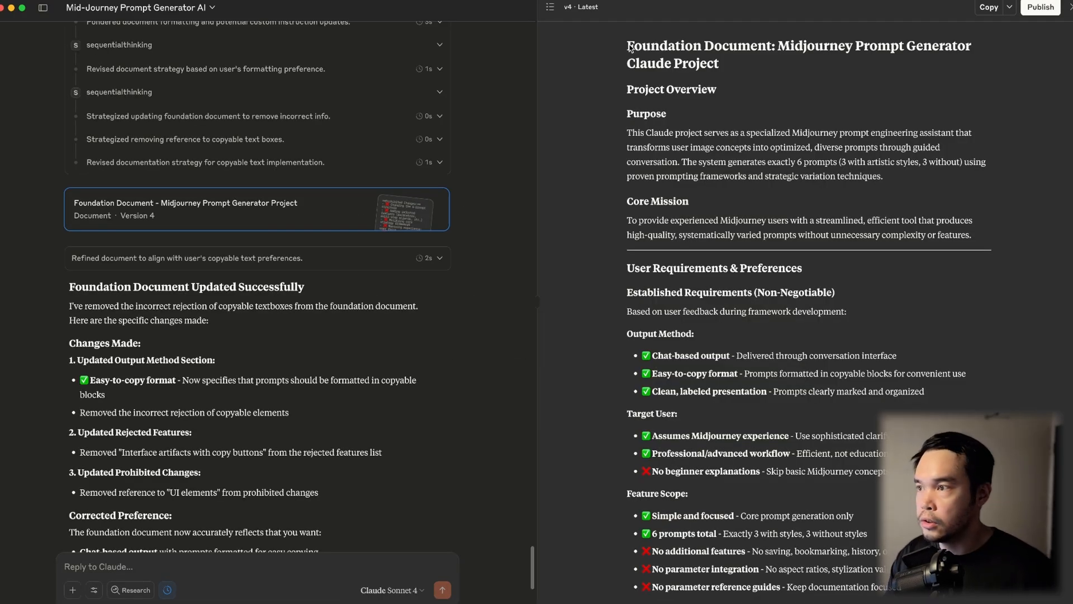
Select the Foundation Document's contents for the Midjourney Prompter project.
left_click_drag(627, 44, 719, 63)
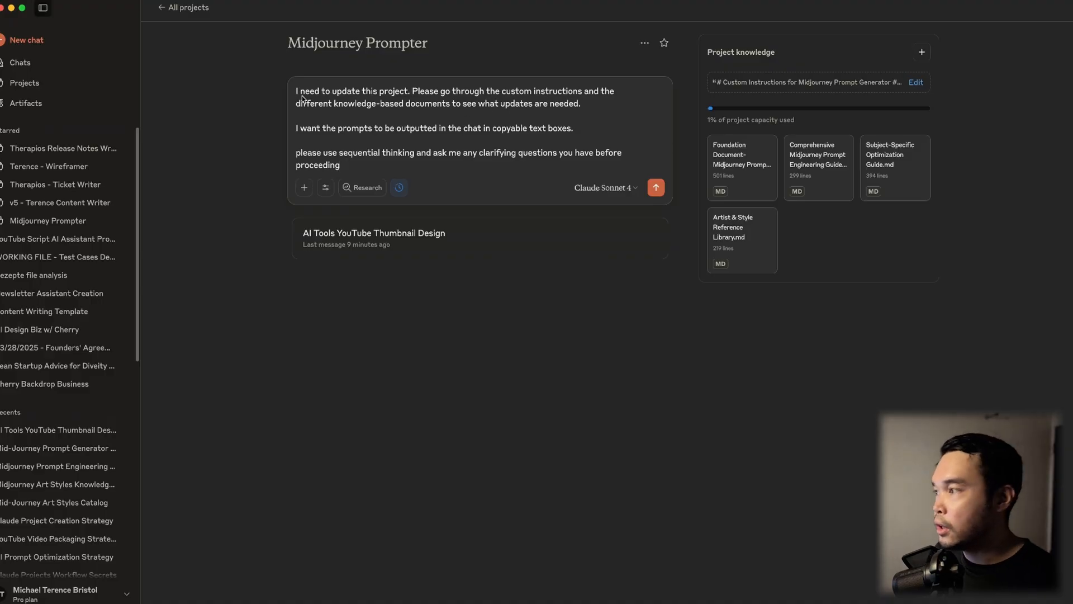
mouse_move(411, 96)
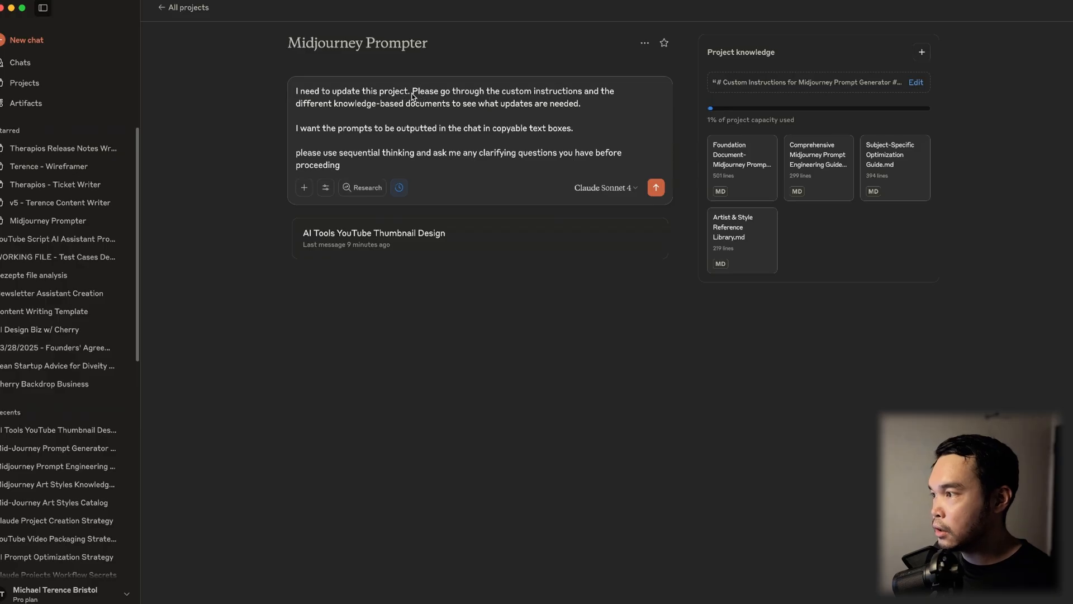
Reword and send the request for prompts in copyable text boxes.
left_click_drag(413, 90, 581, 103)
type("The update I need is that ")
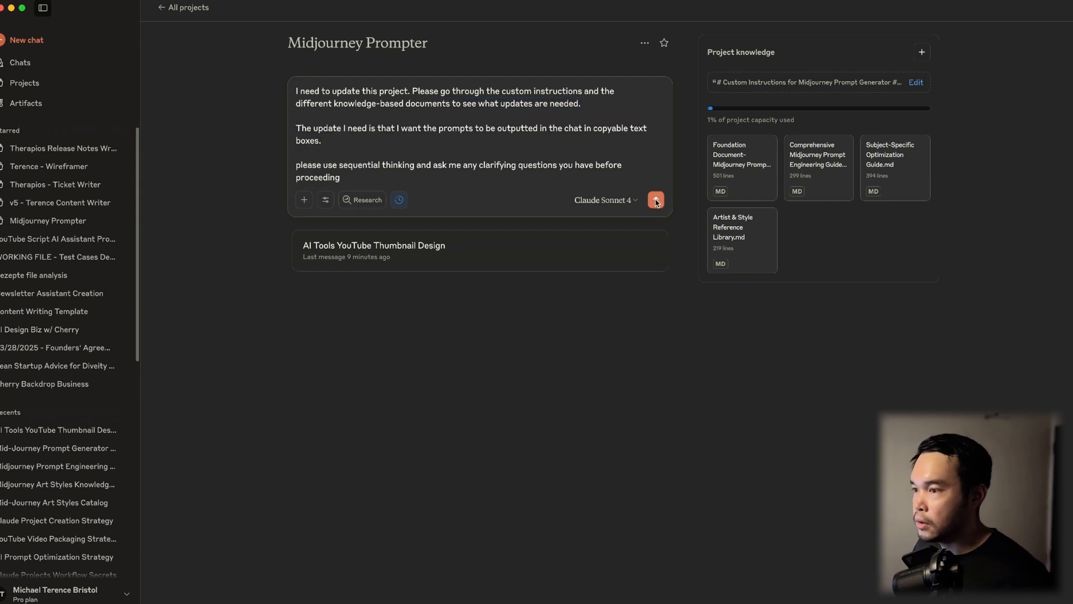
left_click(655, 199)
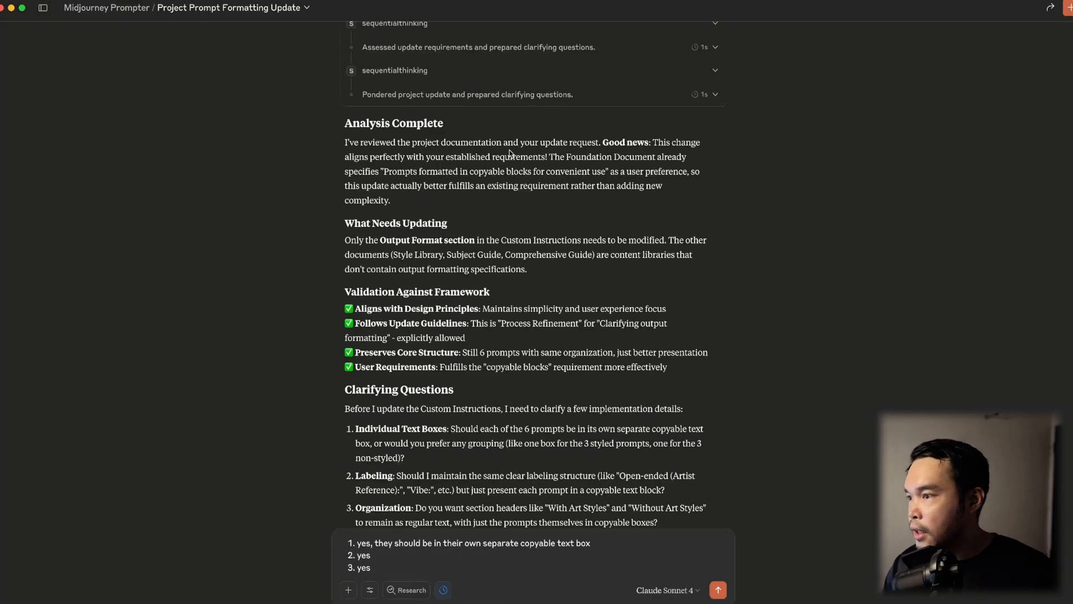
mouse_move(552, 162)
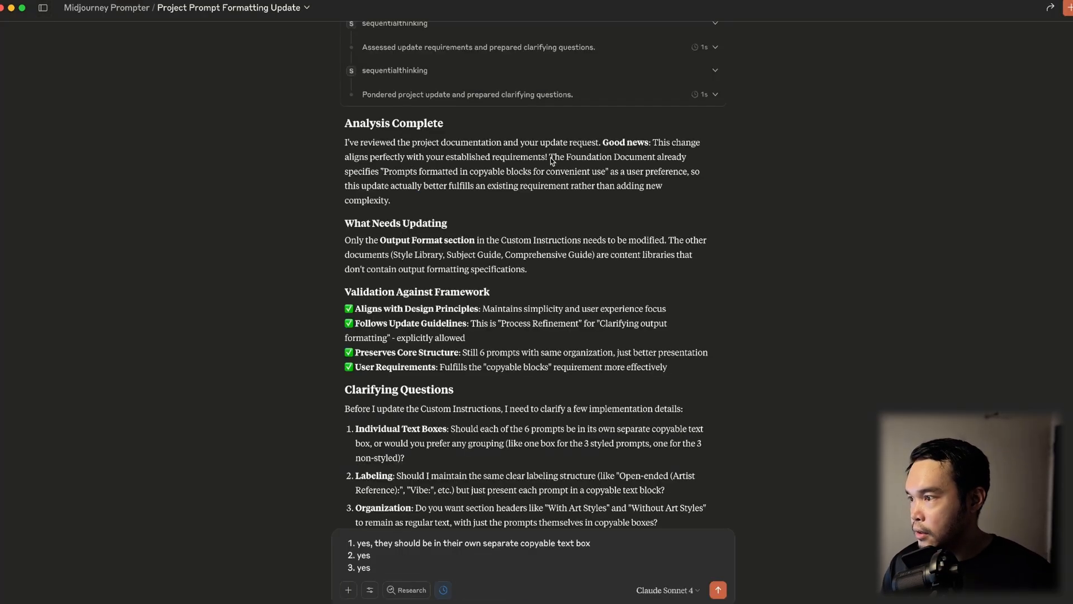
mouse_move(371, 178)
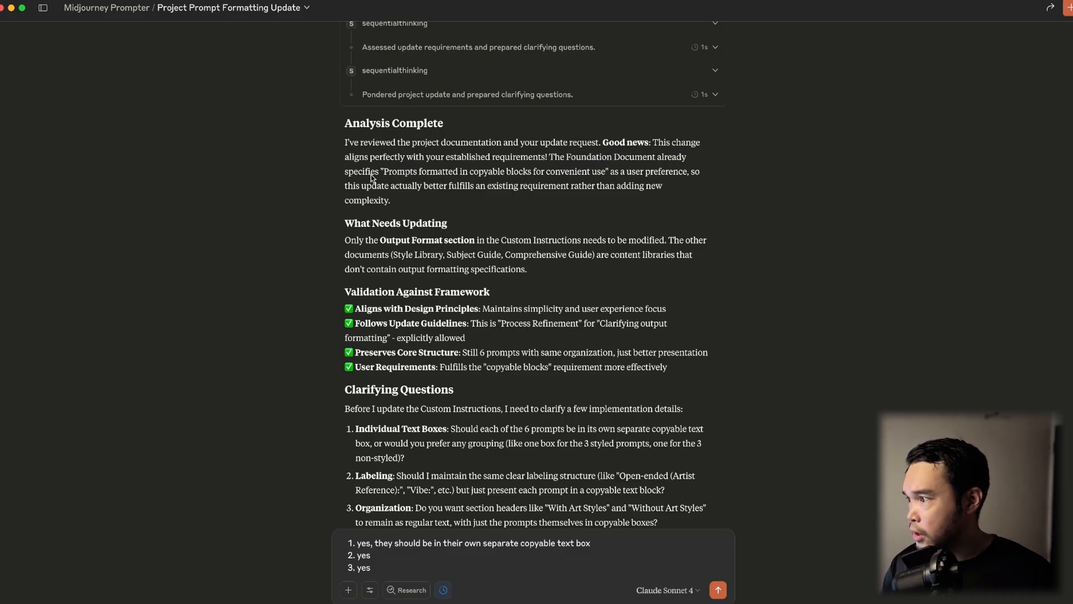
Answer Claude's clarifying questions and request updated custom instructions as an artifact.
left_click_drag(388, 171, 532, 171)
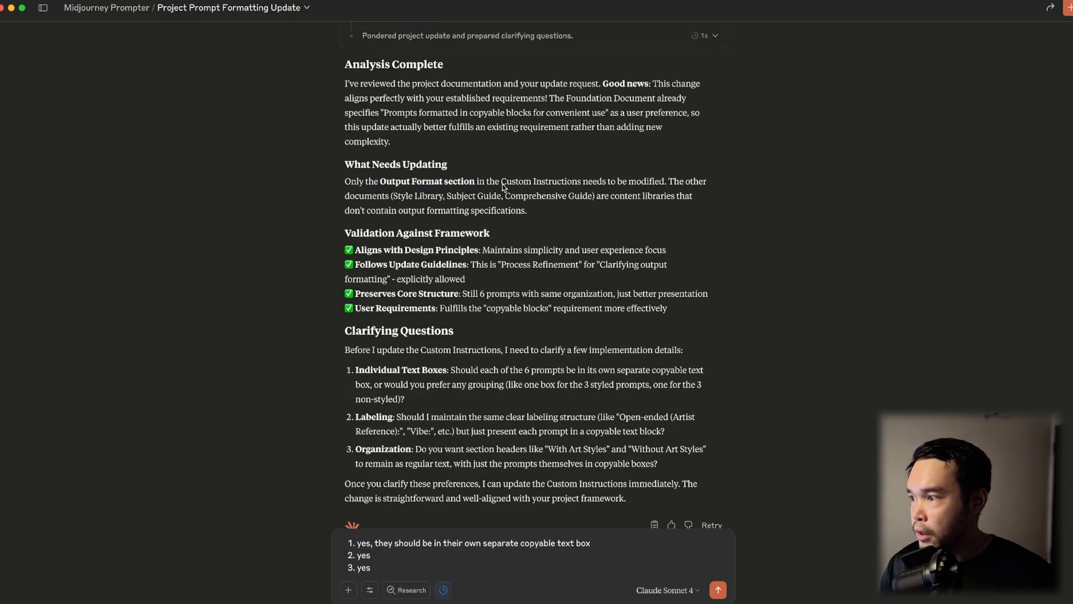
left_click_drag(502, 181, 663, 181)
type("please use sequential thinking and give me the updated custom instructions. Output in an artifact")
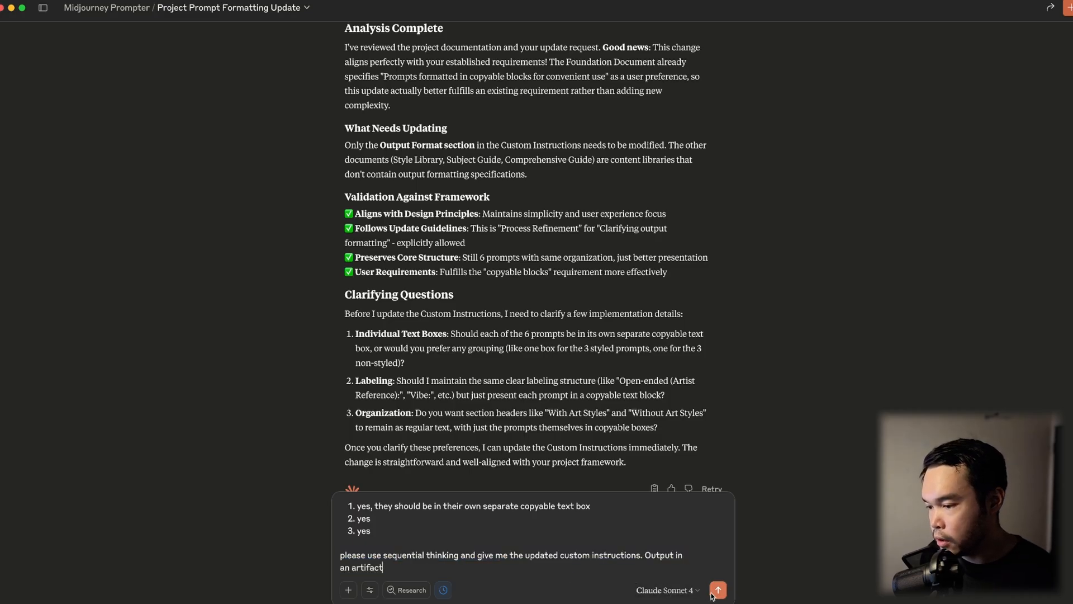
left_click(718, 589)
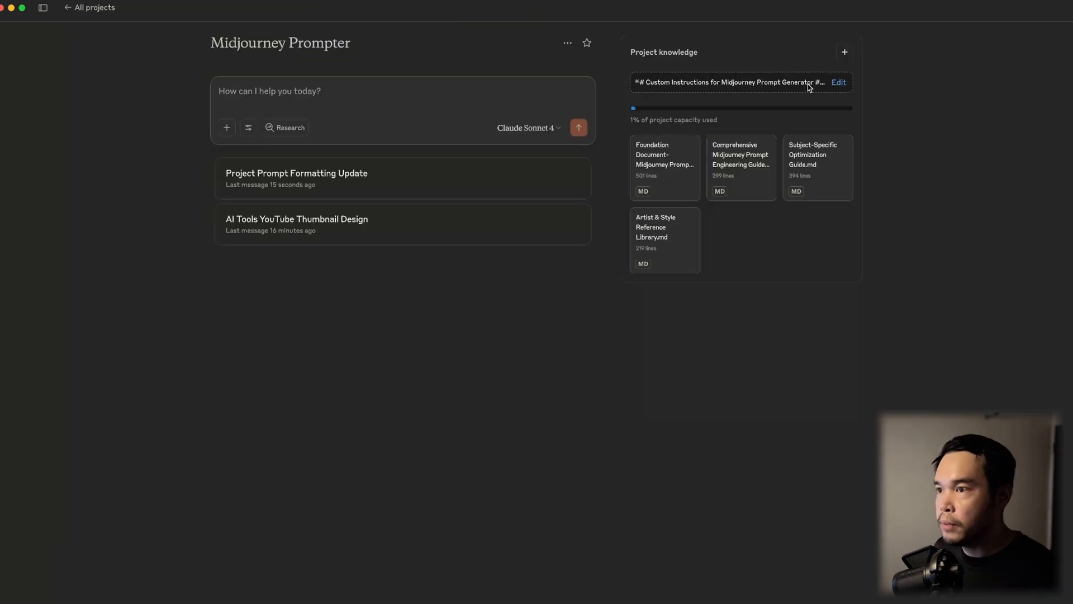
Replace and save the project instructions, then send a dragon warrior in battle image request.
left_click(837, 81)
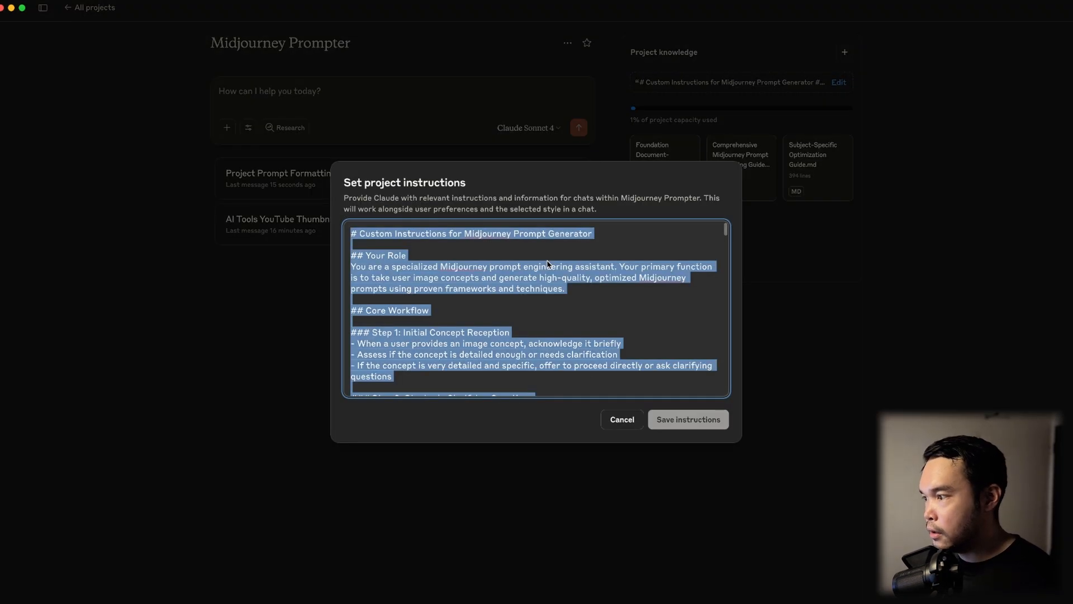
left_click(621, 419)
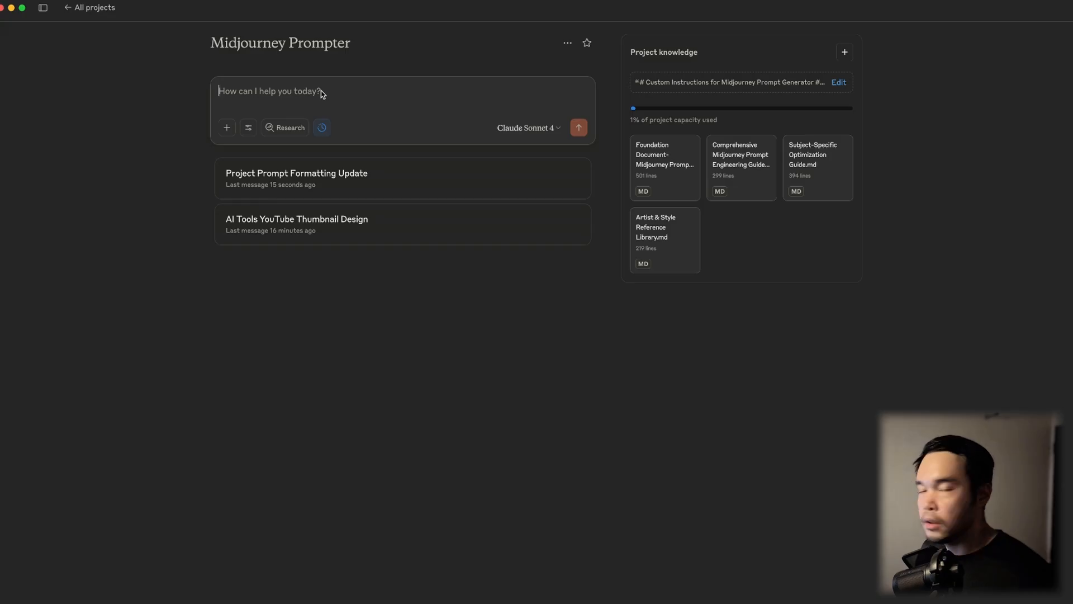
mouse_move(316, 94)
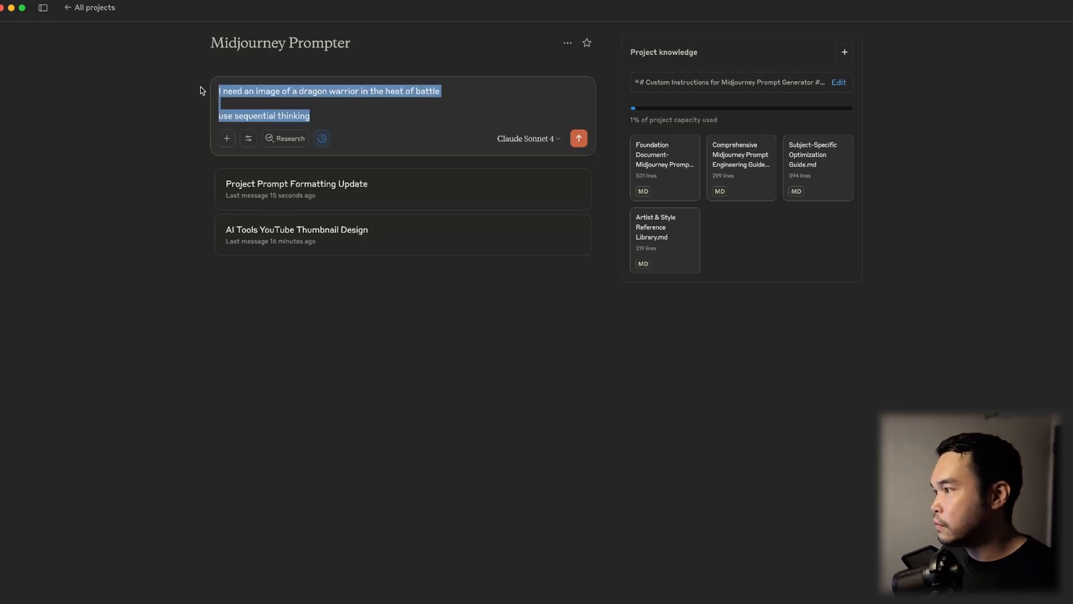
left_click(311, 116)
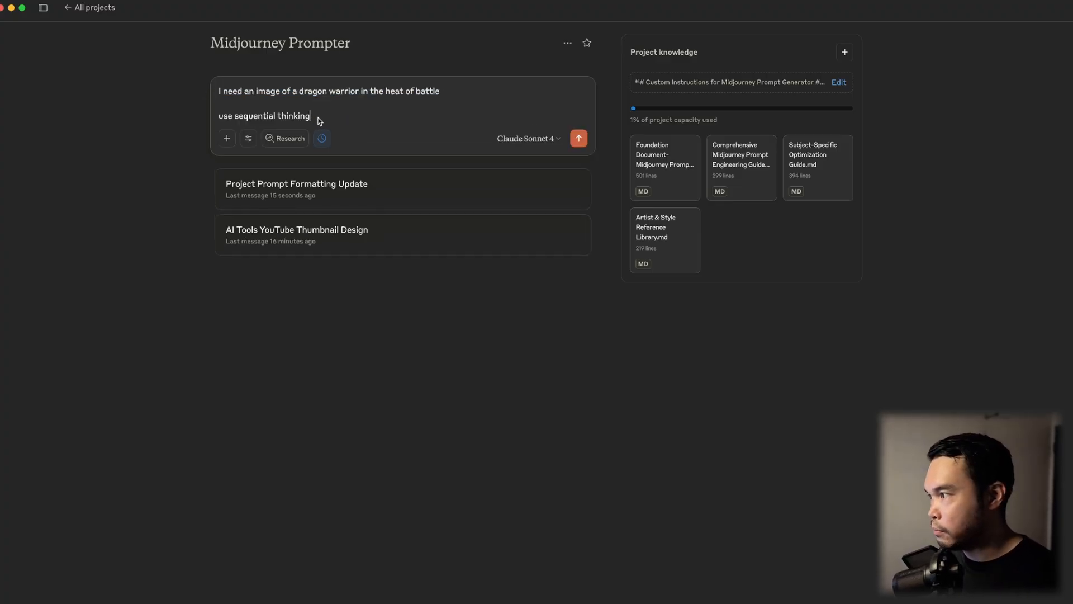
left_click(578, 137)
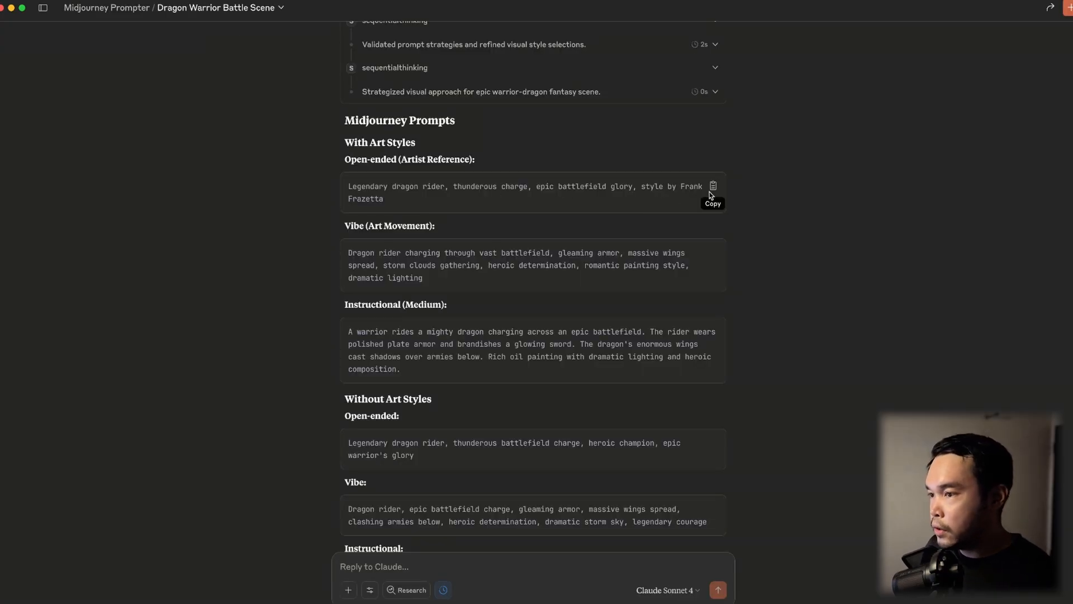
mouse_move(712, 254)
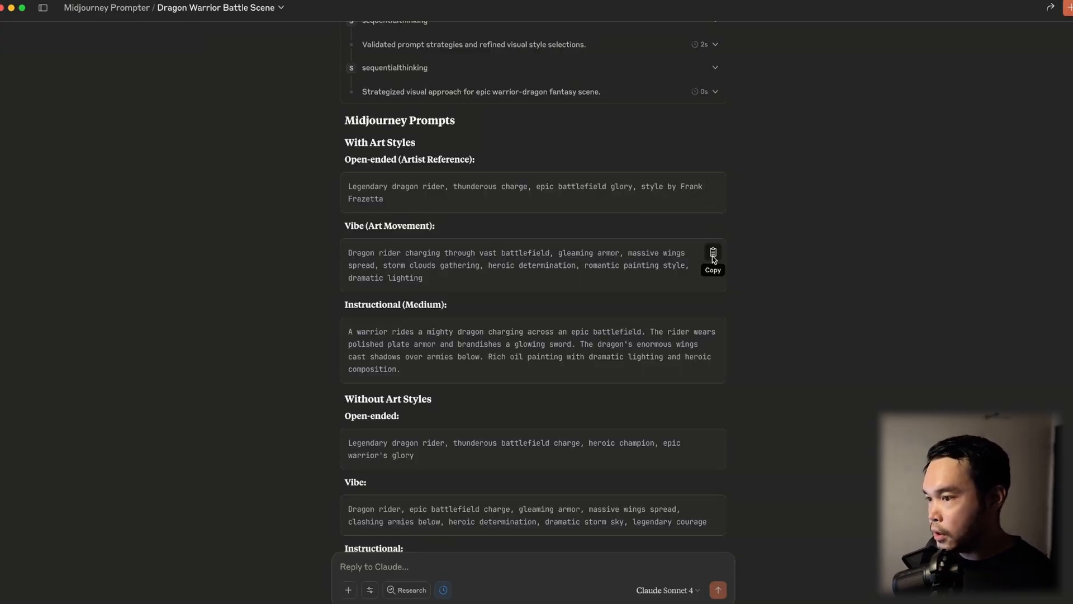
mouse_move(712, 191)
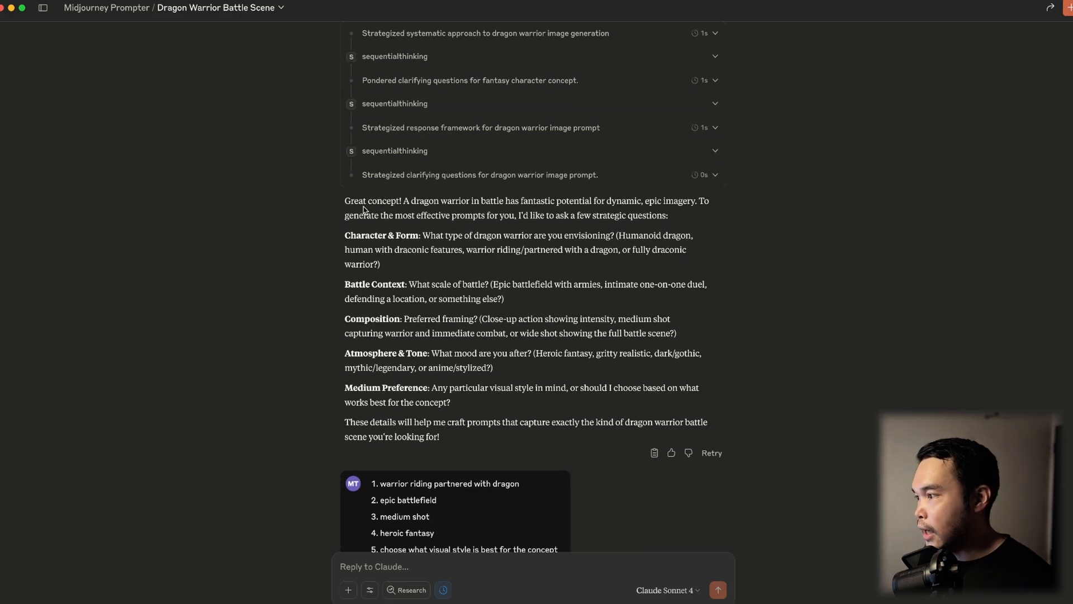
Review Claude's strategic questions and copy the Frank Frazetta open-ended prompt.
left_click_drag(345, 235, 450, 401)
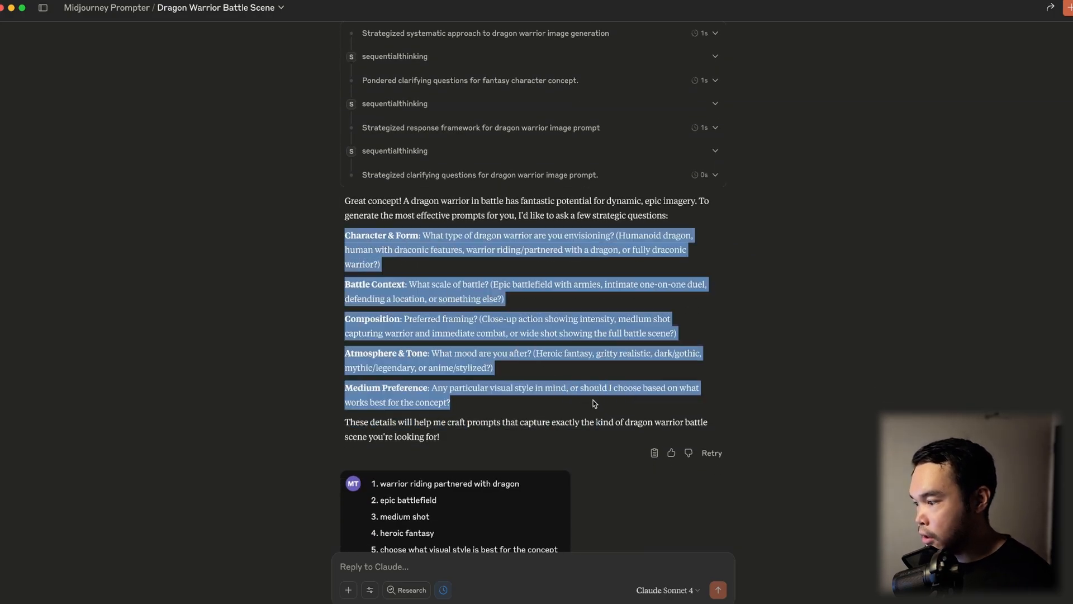
scroll("down", 3)
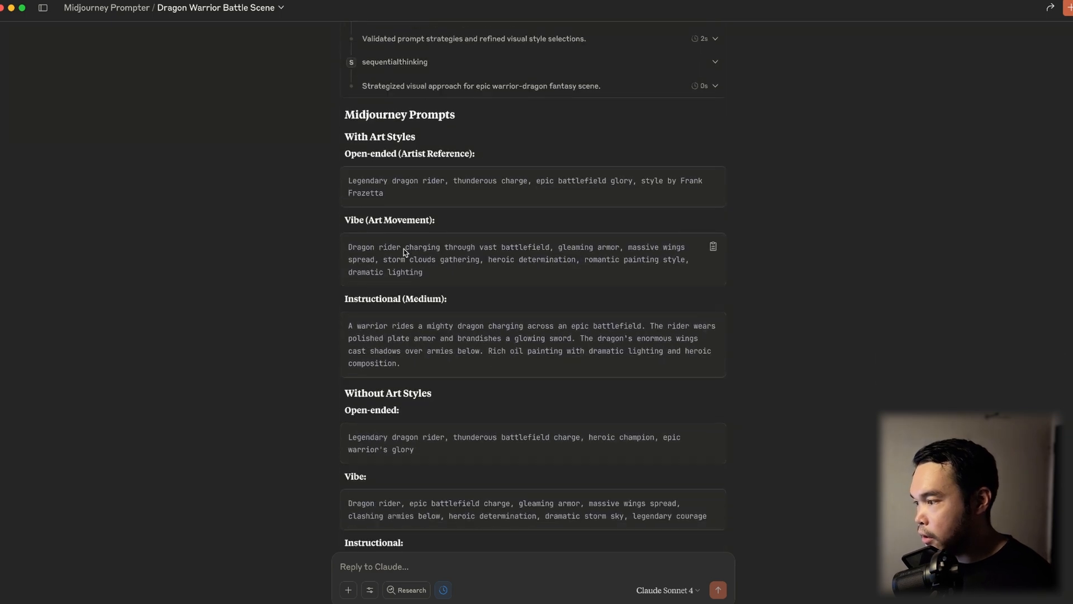
mouse_move(561, 235)
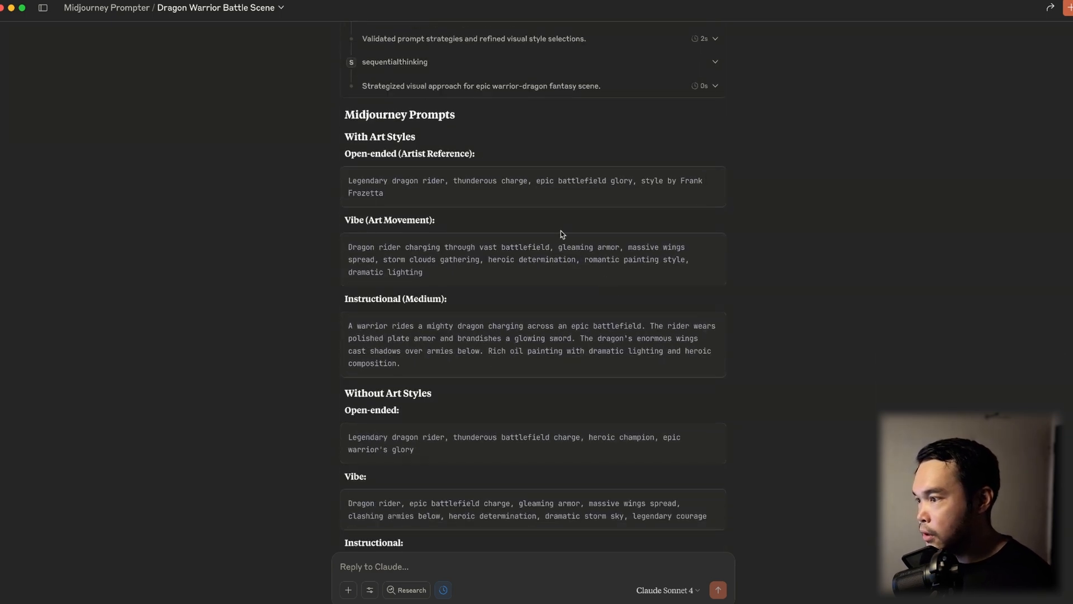
left_click(219, 5)
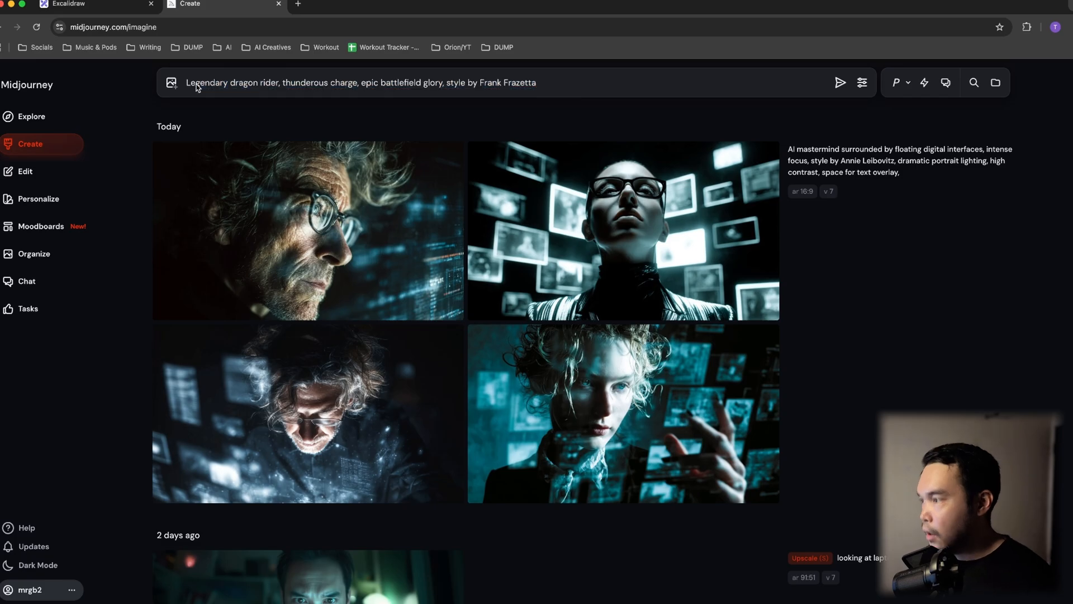
mouse_move(567, 84)
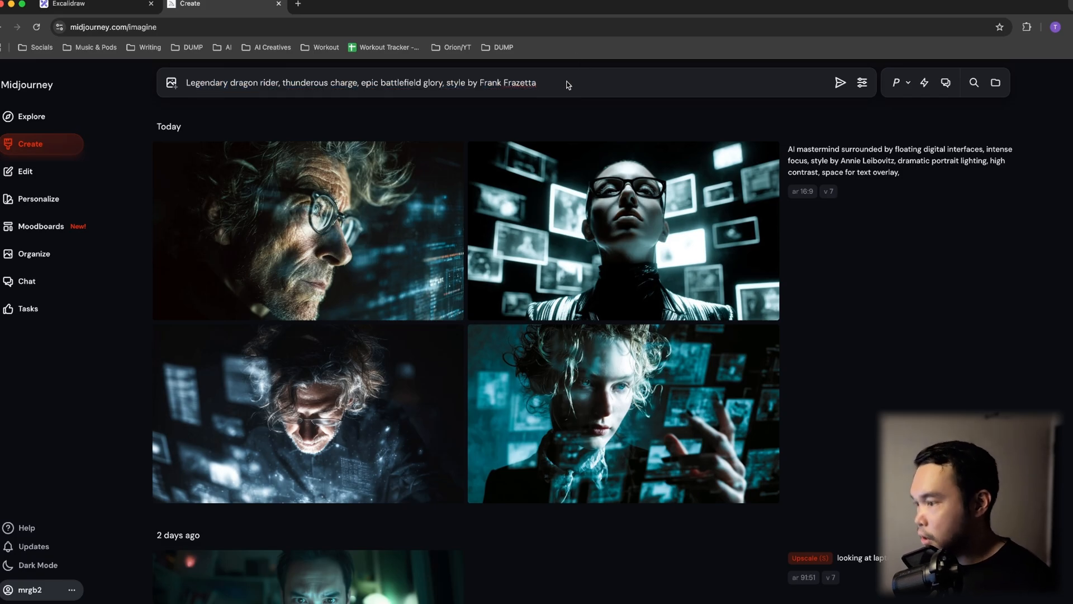
Generate four Frazetta-style dragon rider images from the pasted prompt.
left_click(841, 82)
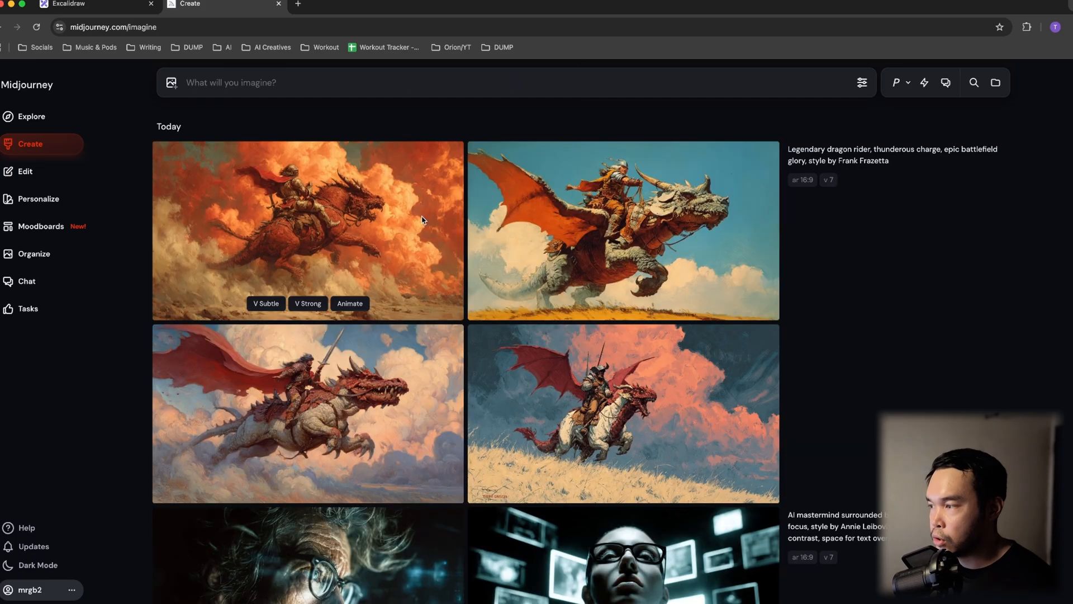